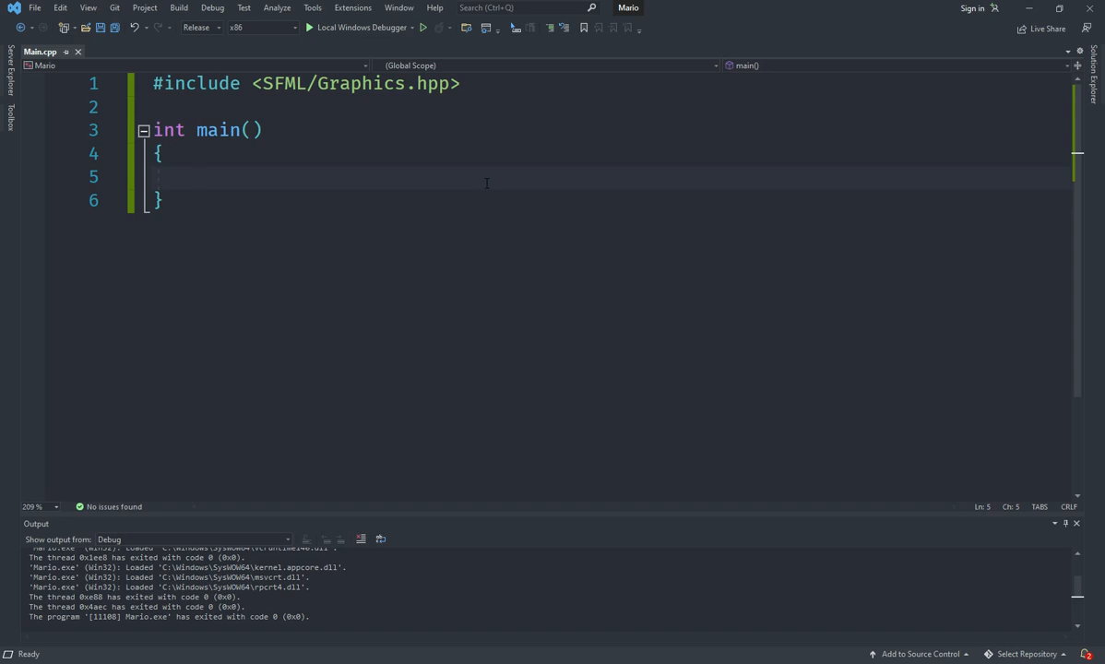
Close the Output pane so only Main.cpp with its empty main() is showing
click(196, 176)
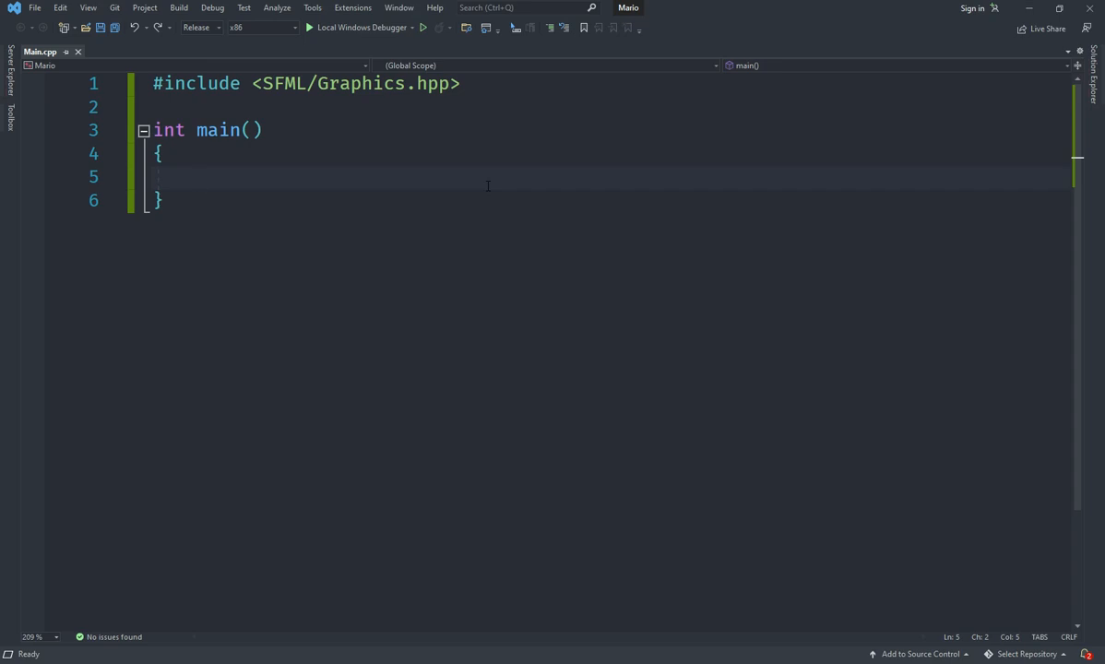
Create an 800x600 sf::Window titled 'SFML Mario' and add a while (window.isOpen()) loop
text(sf::Window()
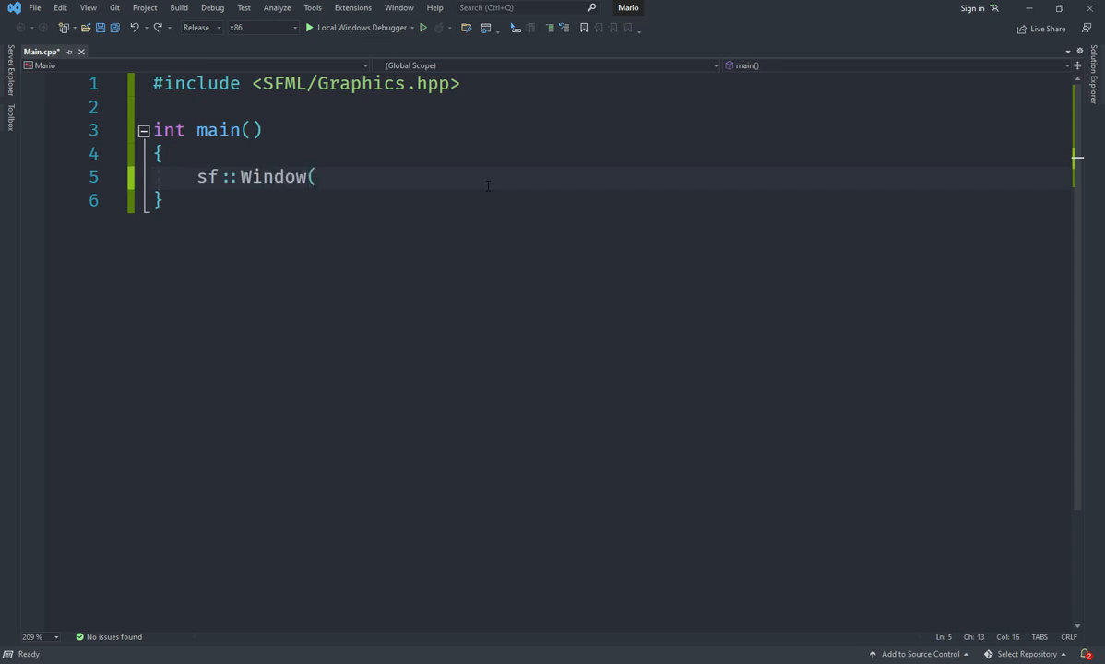
text(sf::Vi)
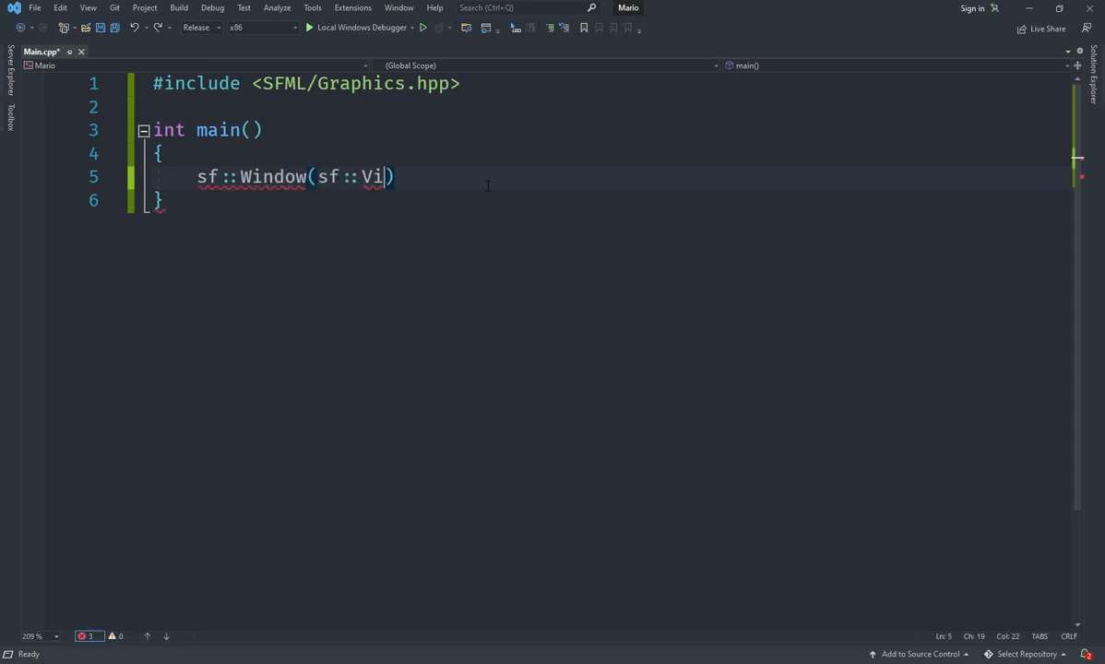
text(deoMode())
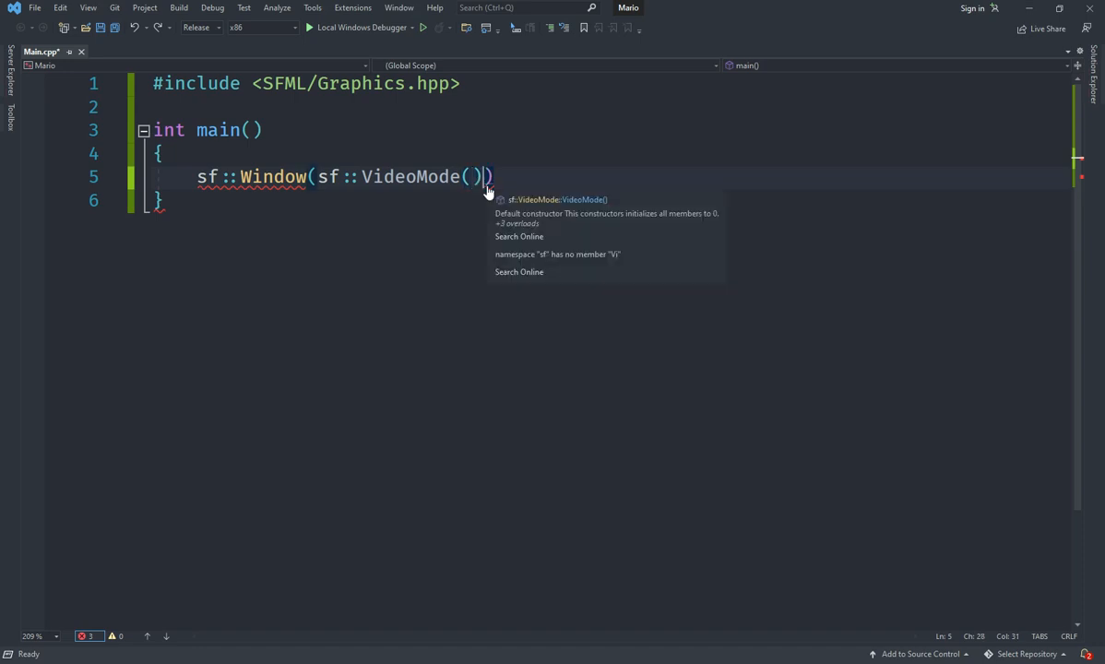
text(800, 600)
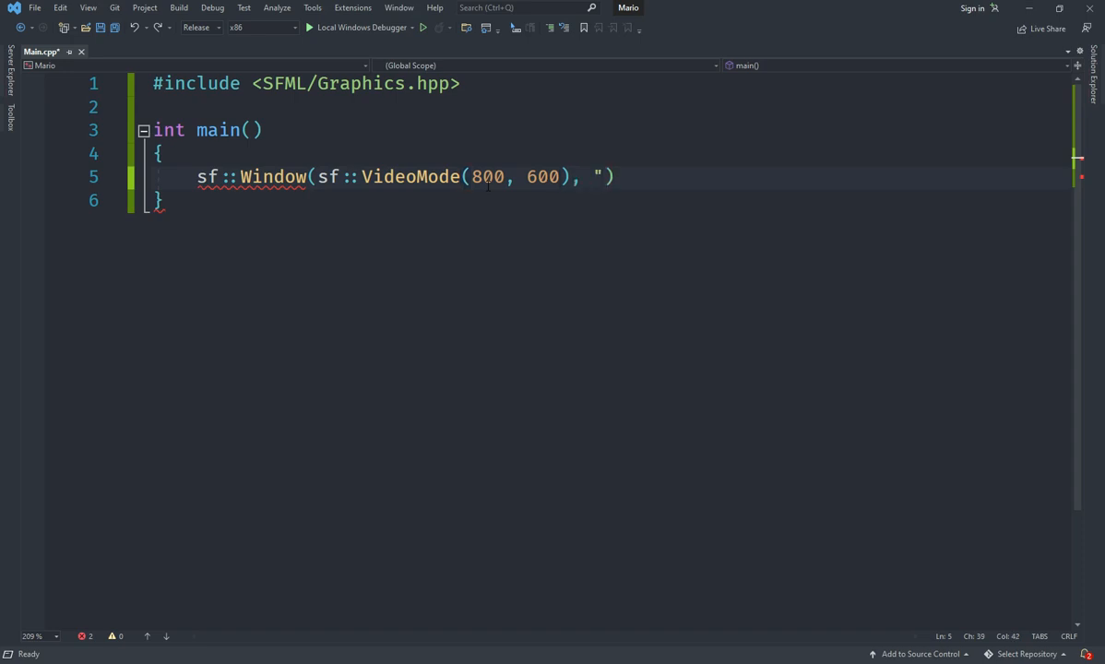
text(")
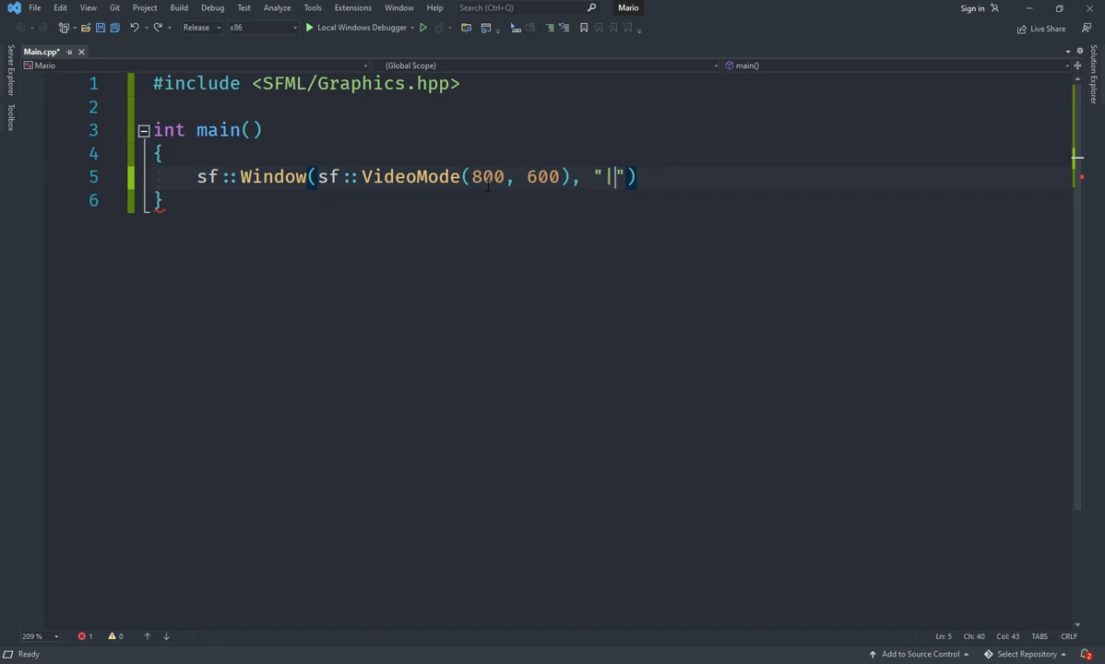
text(SFML Mario)
text(while)
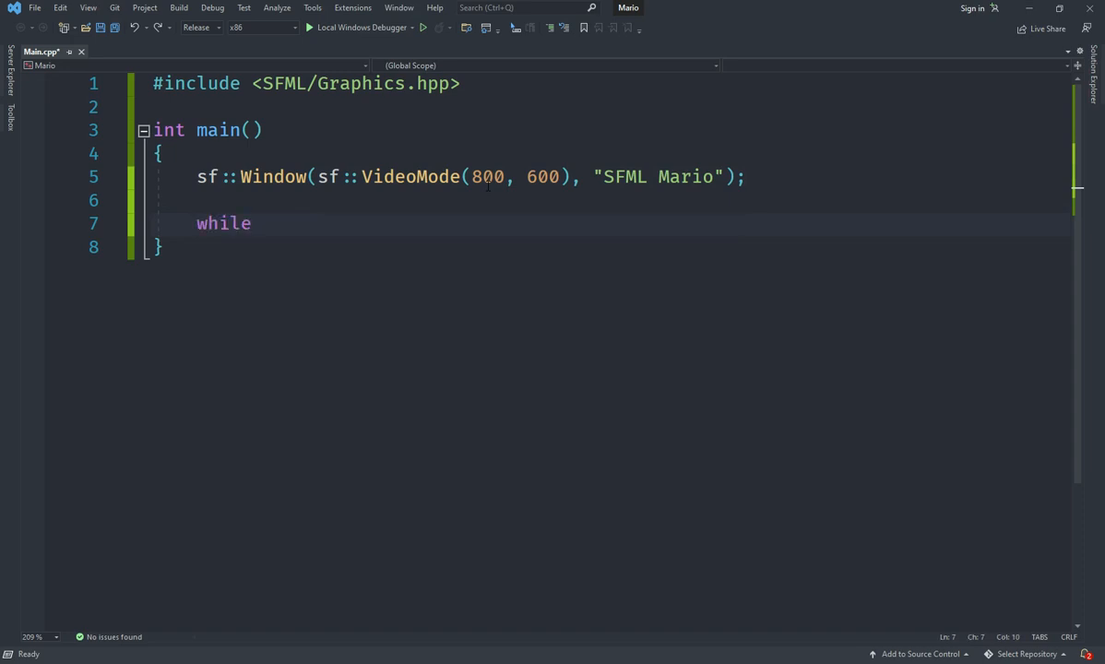
text((window.isOpen()))
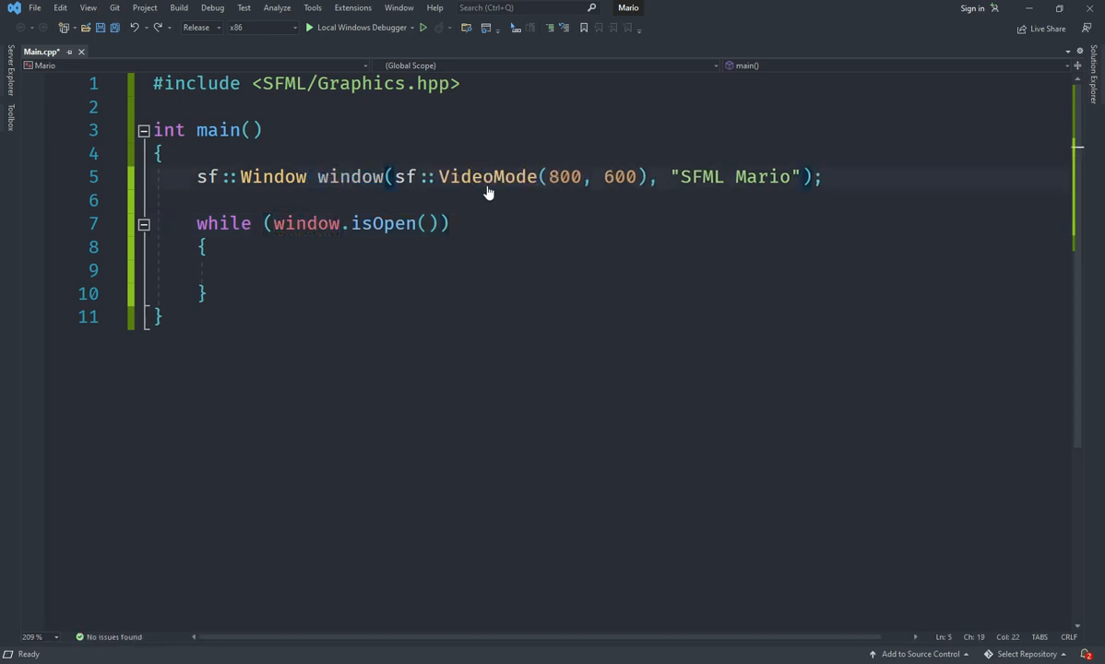
Inside the loop, declare sf::Event e and poll it with while (window.pollEvent(e))
click(245, 269)
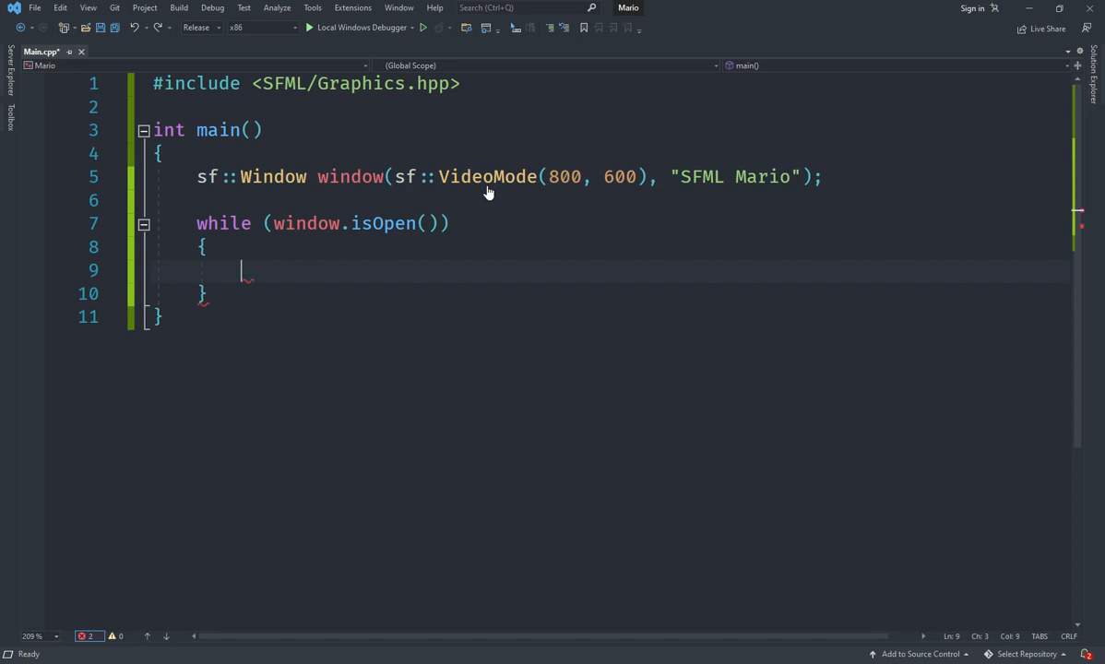
text(window.pollEvent)
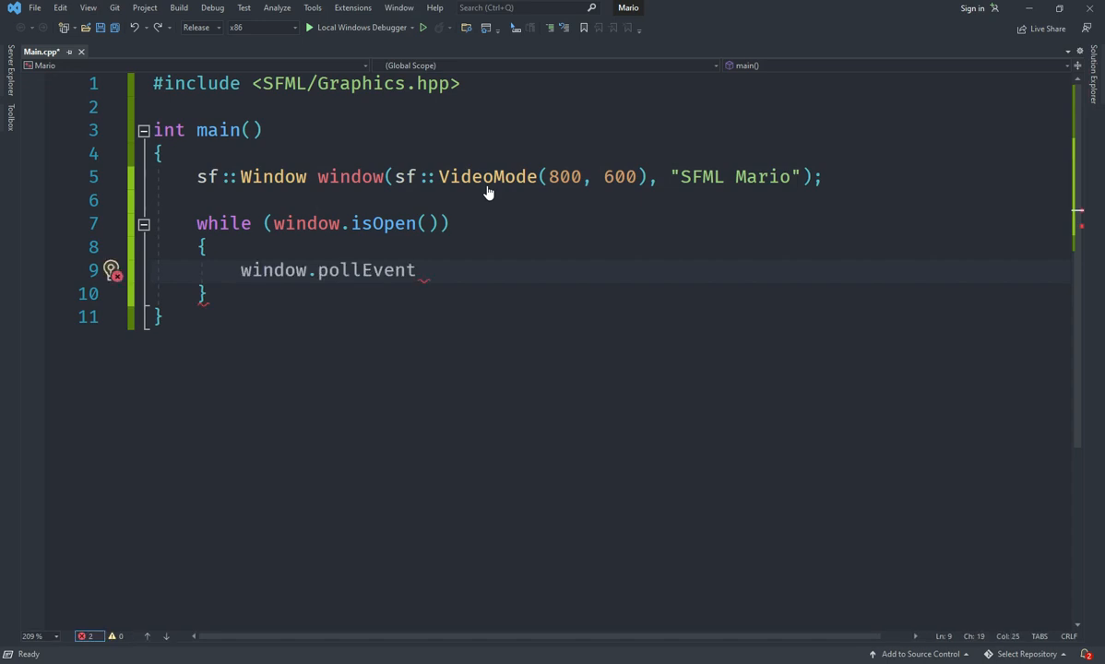
text(())
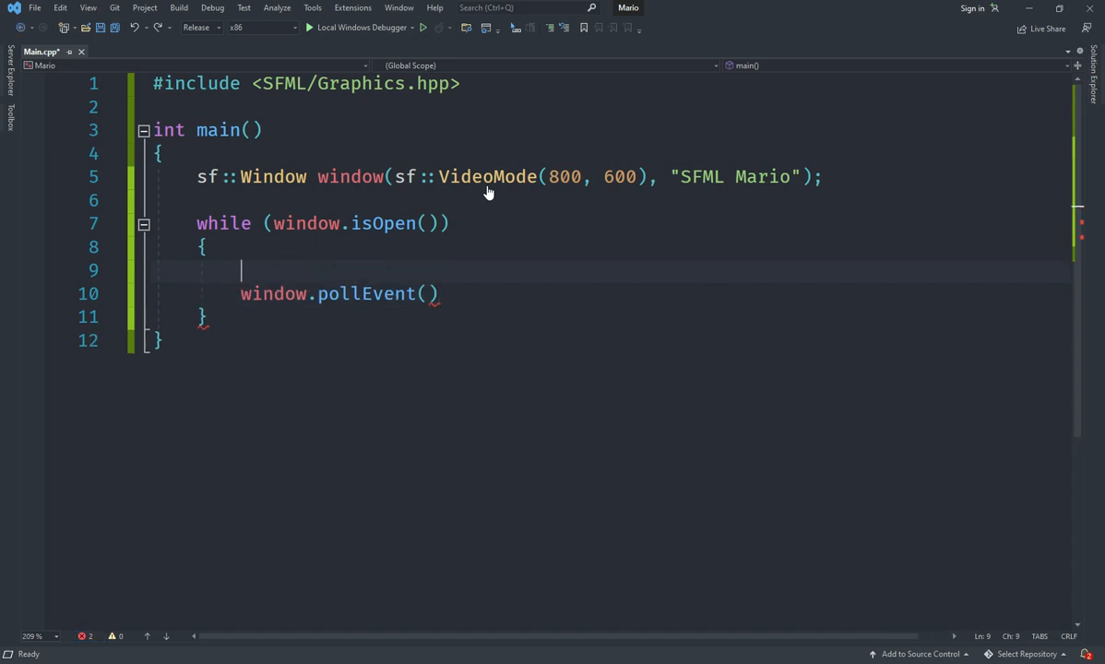
text(sf::Event e;)
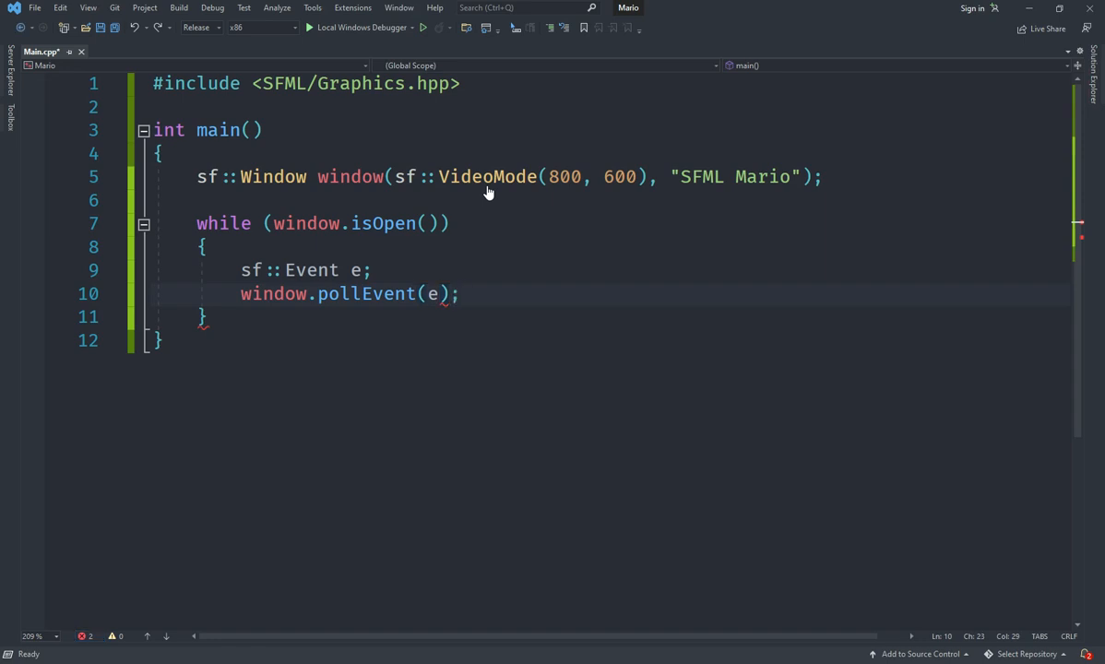
text(while()
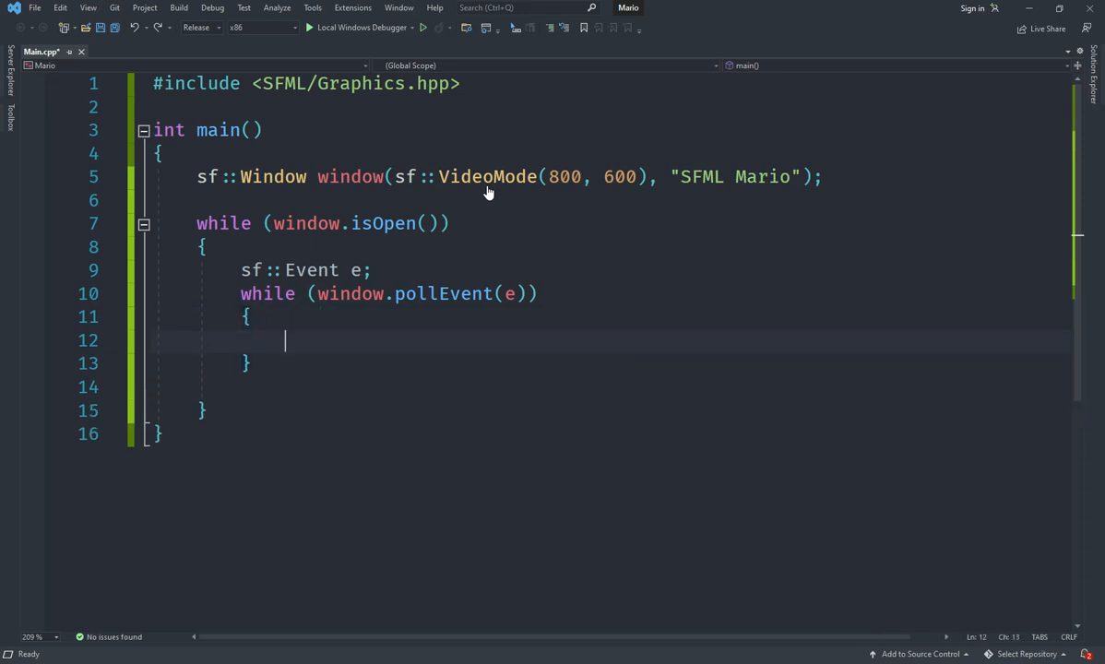
Call window.close() when e.type is sf::Event::Closed, and save Main.cpp
text(if ()
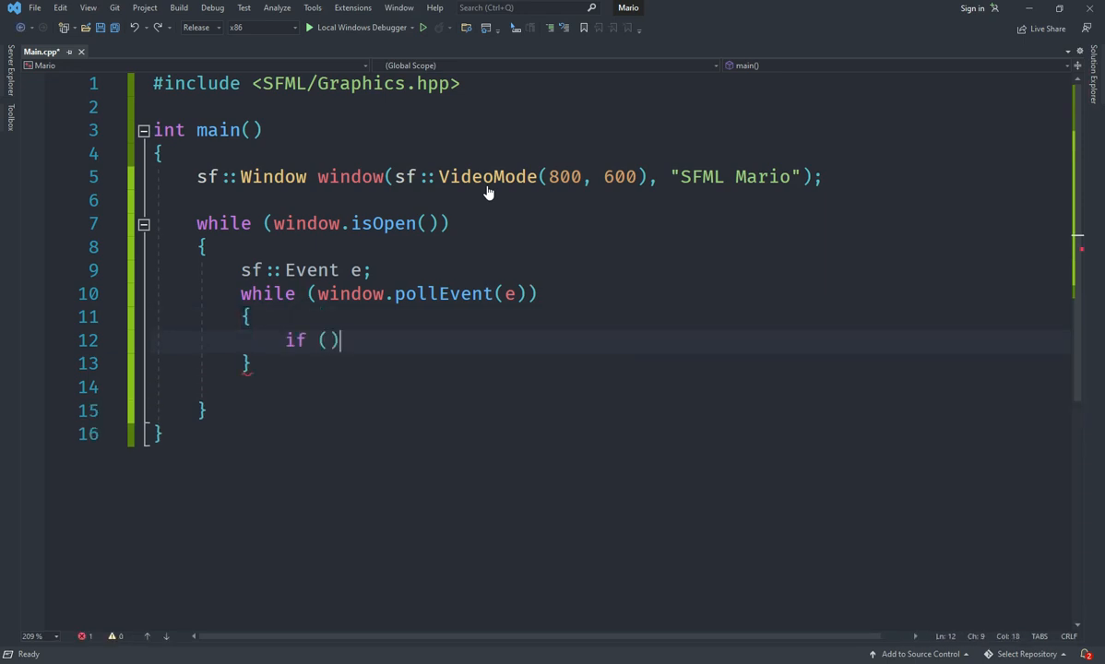
text(e.type == s)
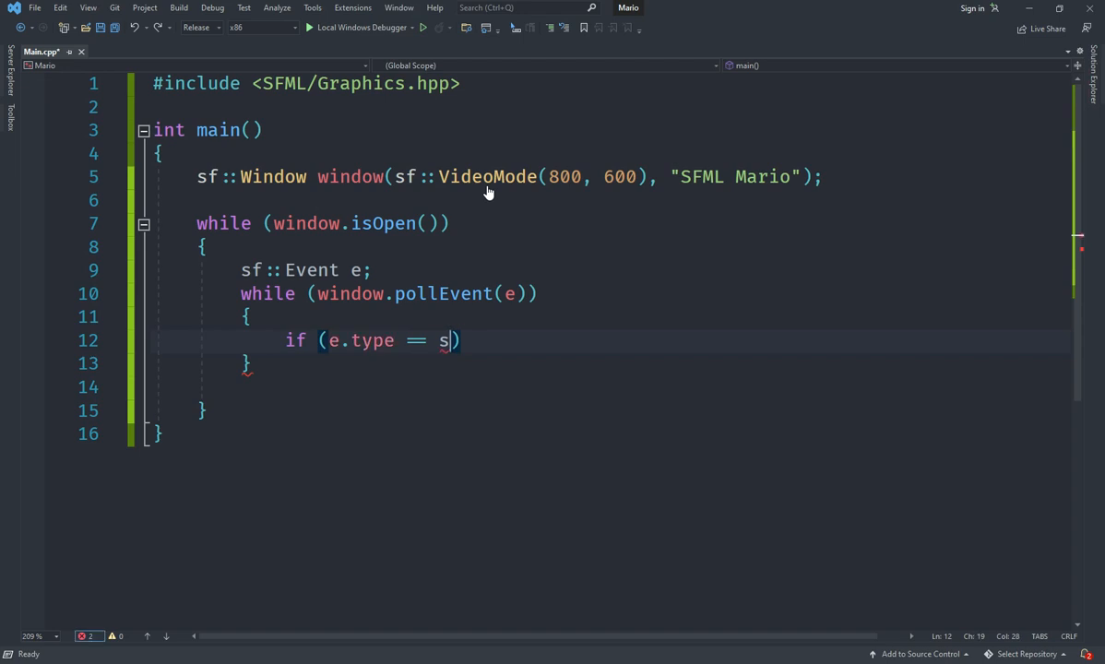
text(f::Event::Closed)
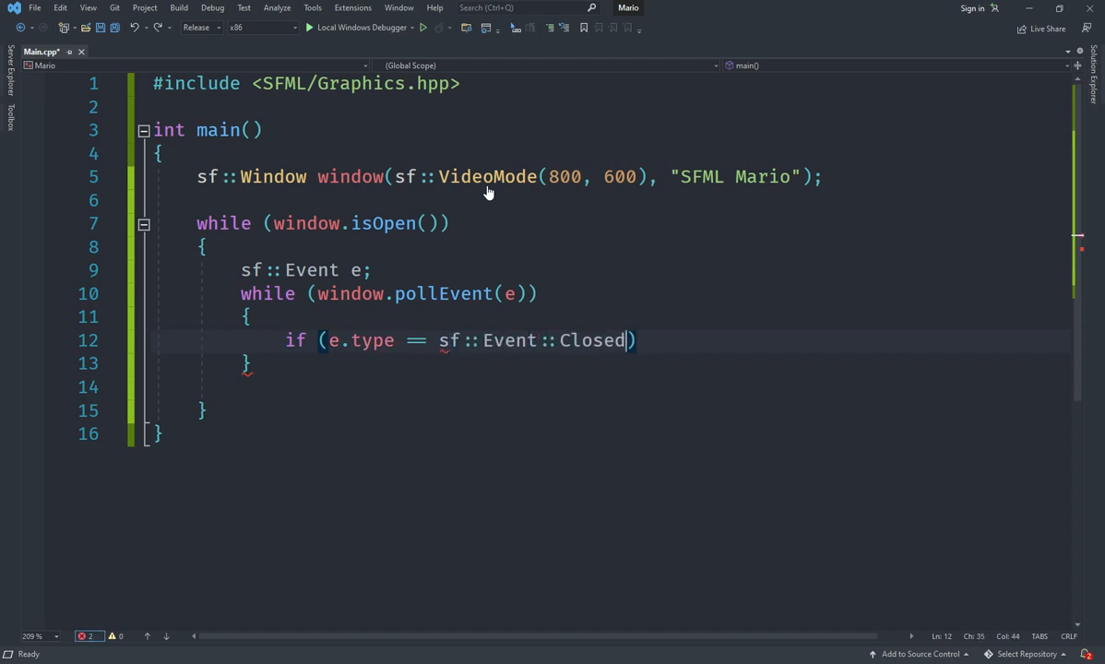
key(Return)
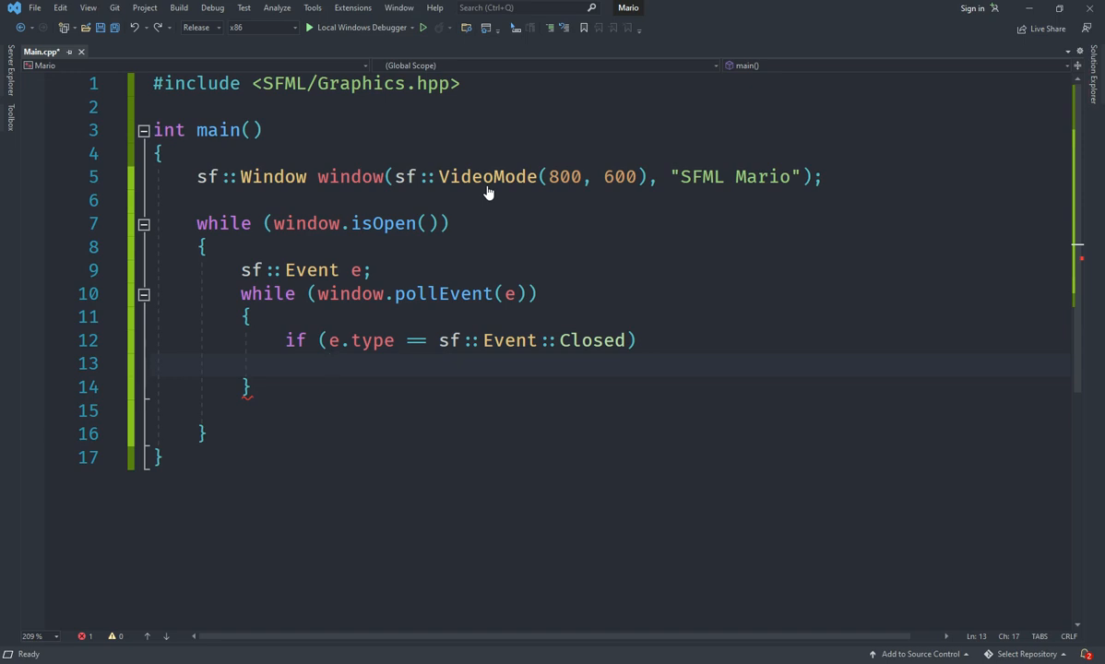
text(window.cl)
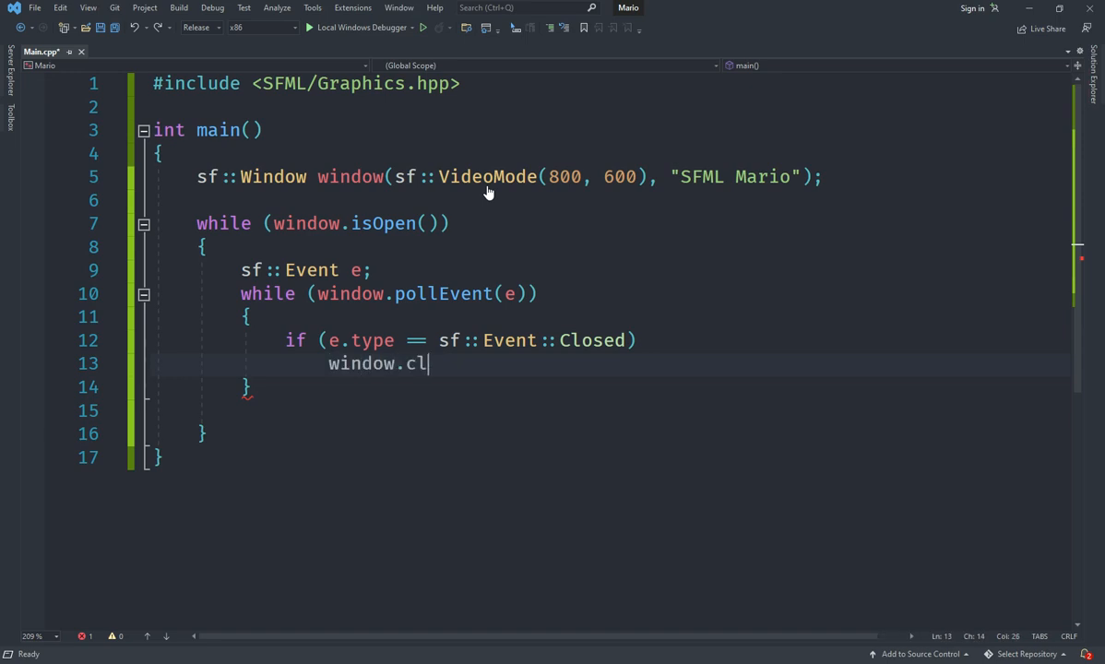
text(ose();)
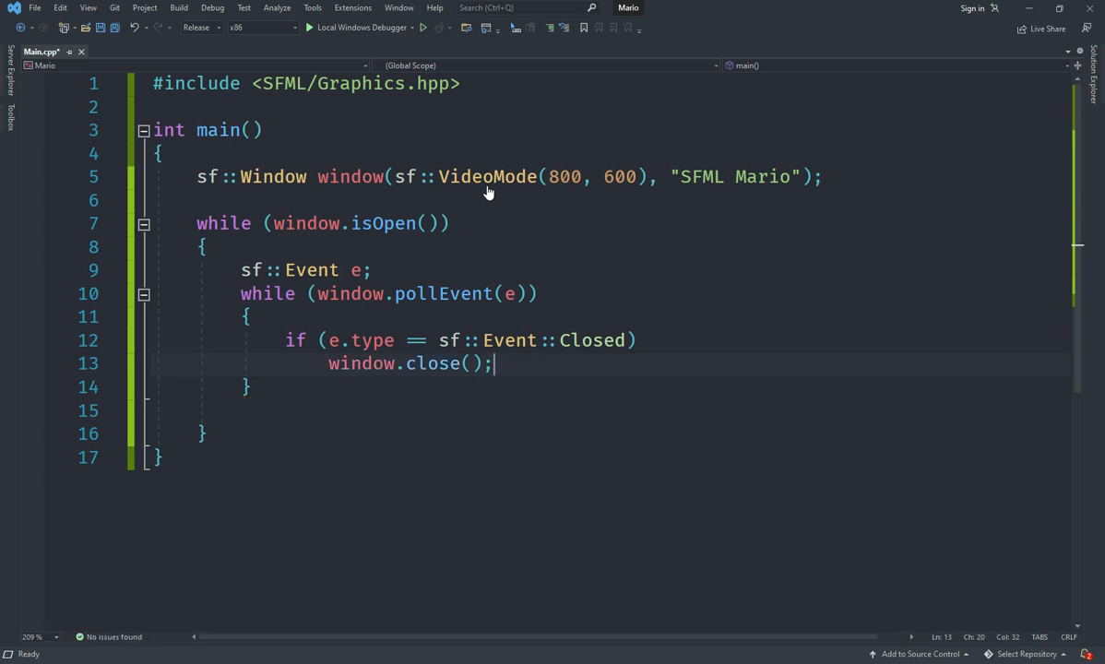
key(ctrl+s)
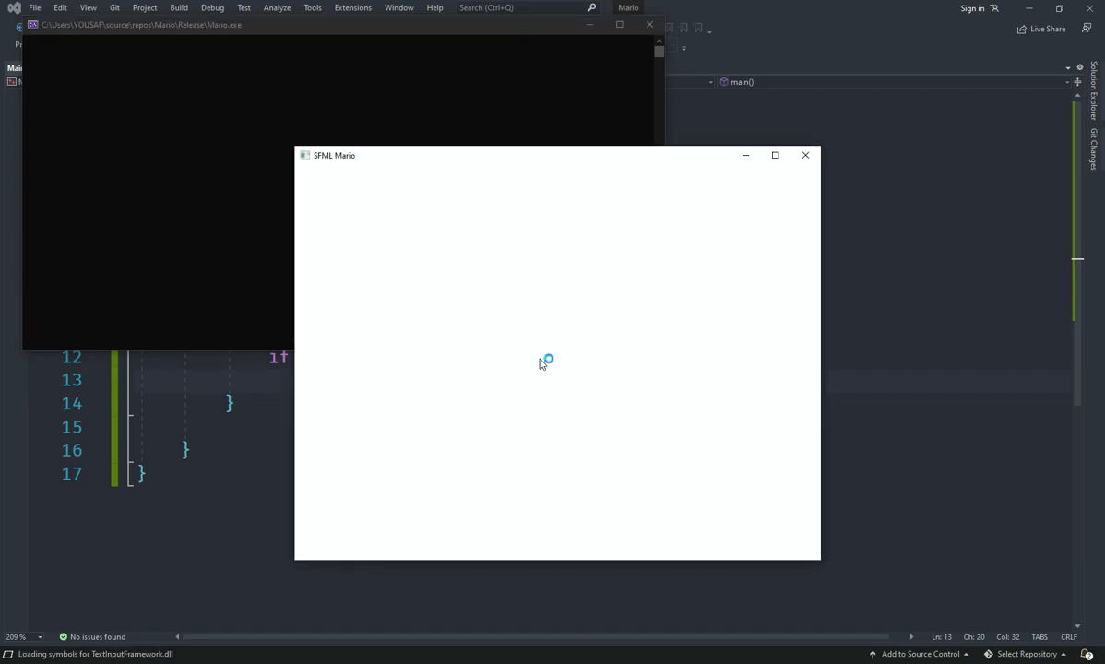
Close the running blank 'SFML Mario' test window to return to the code
click(805, 155)
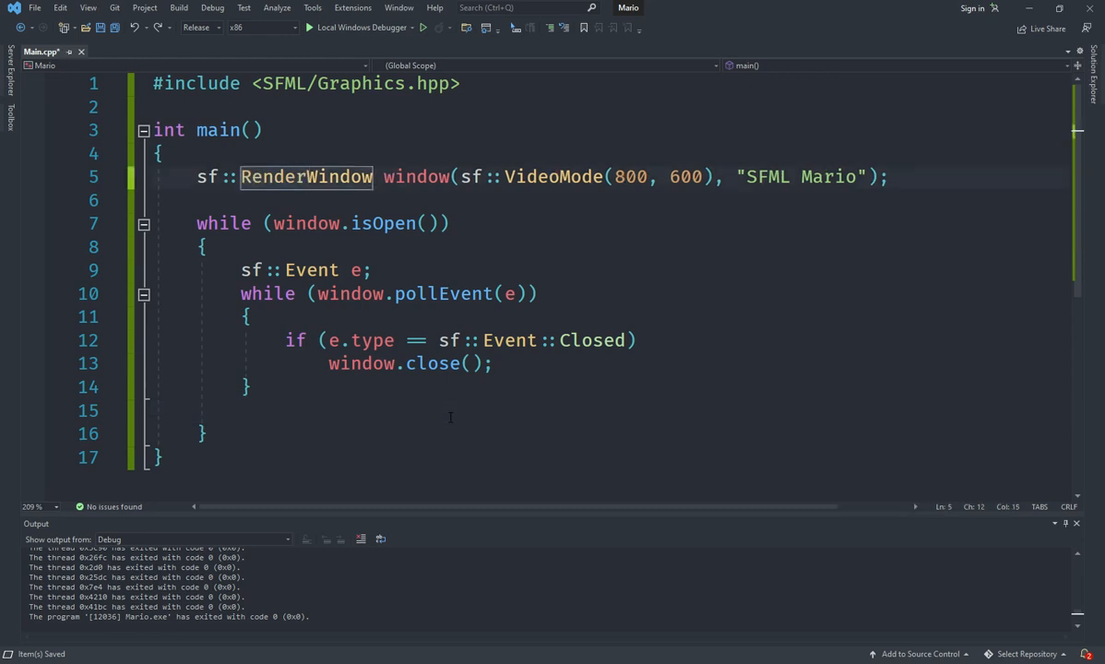
Clear the window to sf::Color(135, 206, 235), then call window.display() each loop pass
text(window.cl)
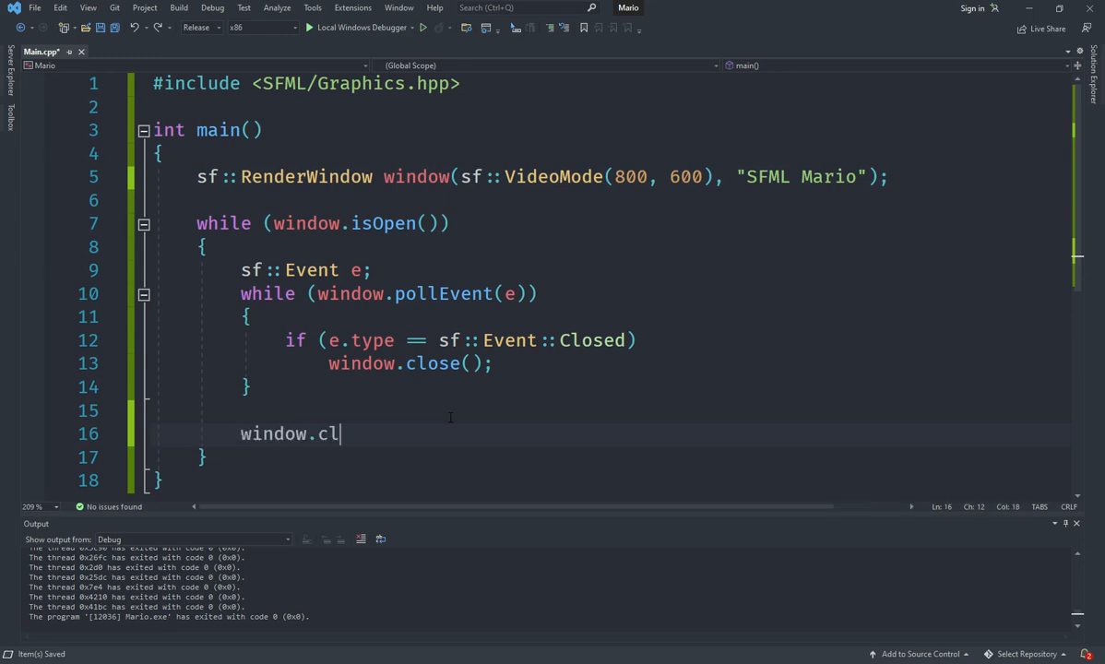
text(ear())
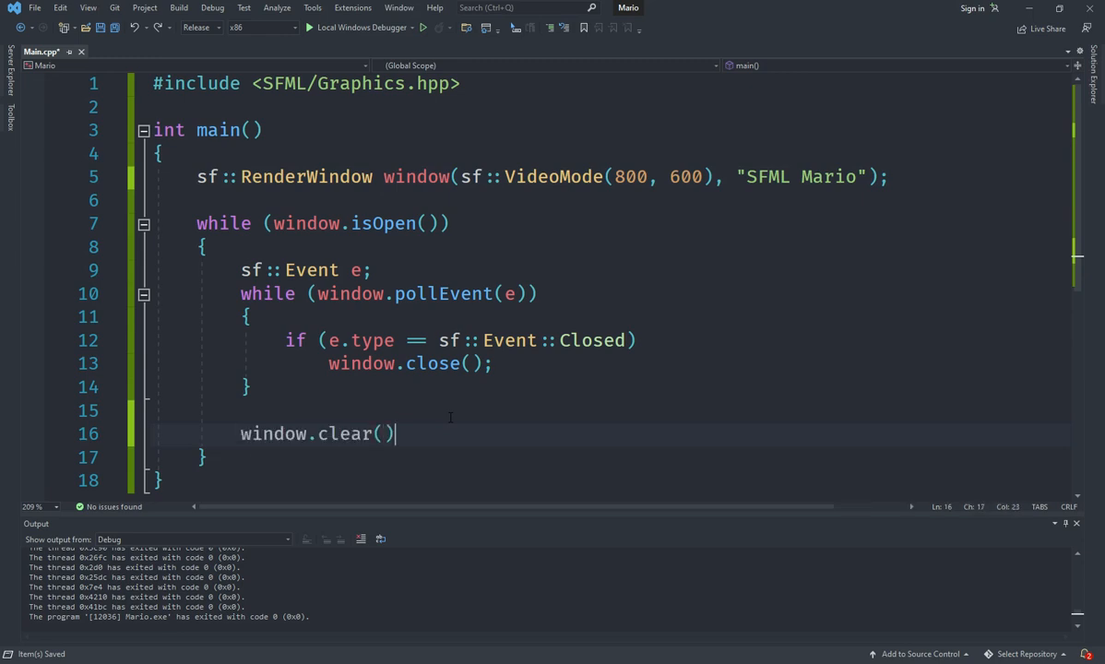
text(;)
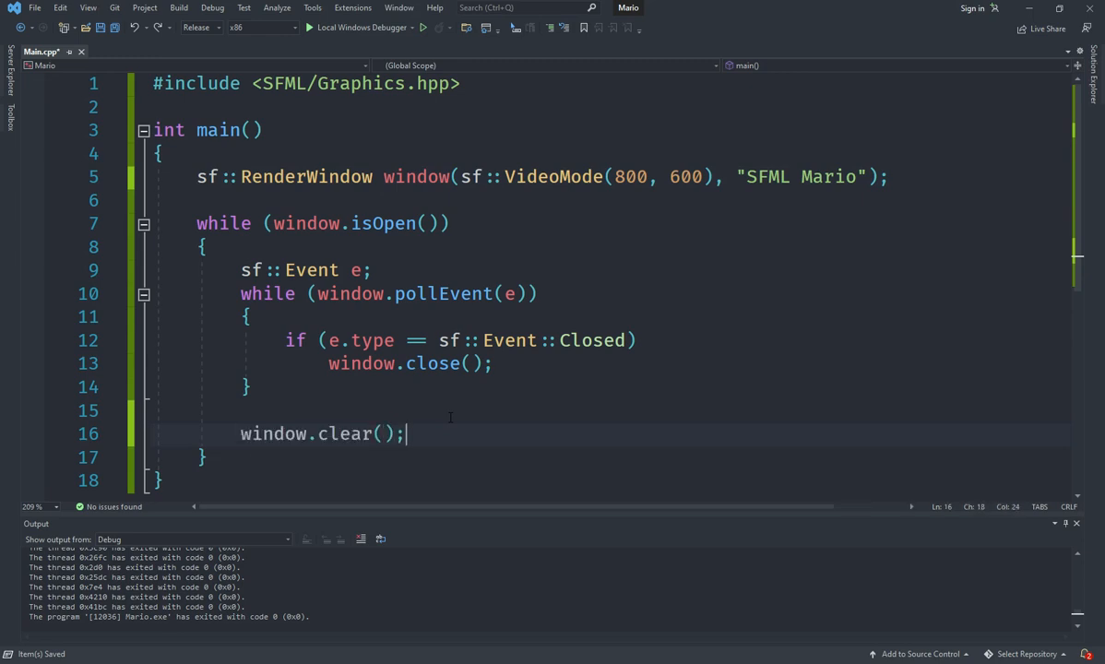
text(sf::Color)
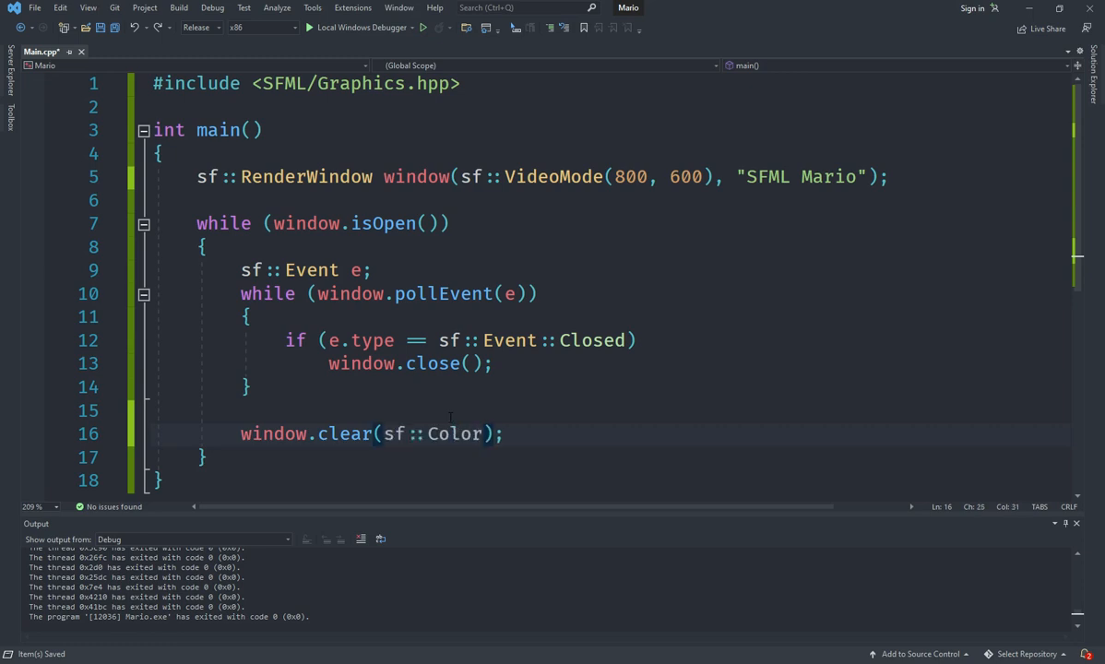
text(())
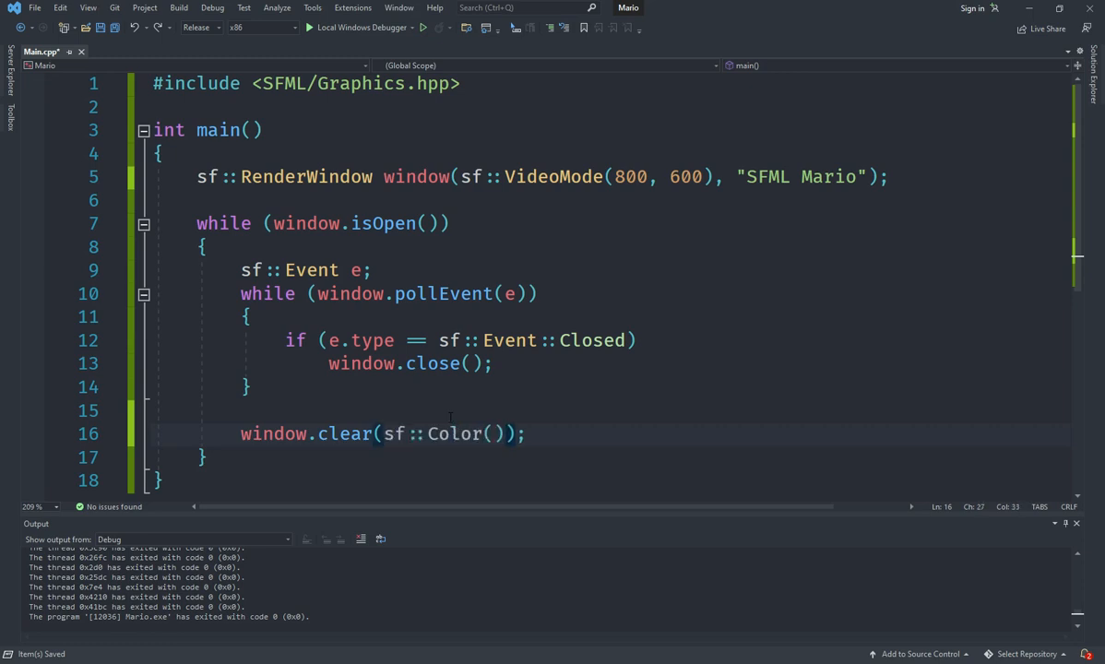
text(135, 206, 235)
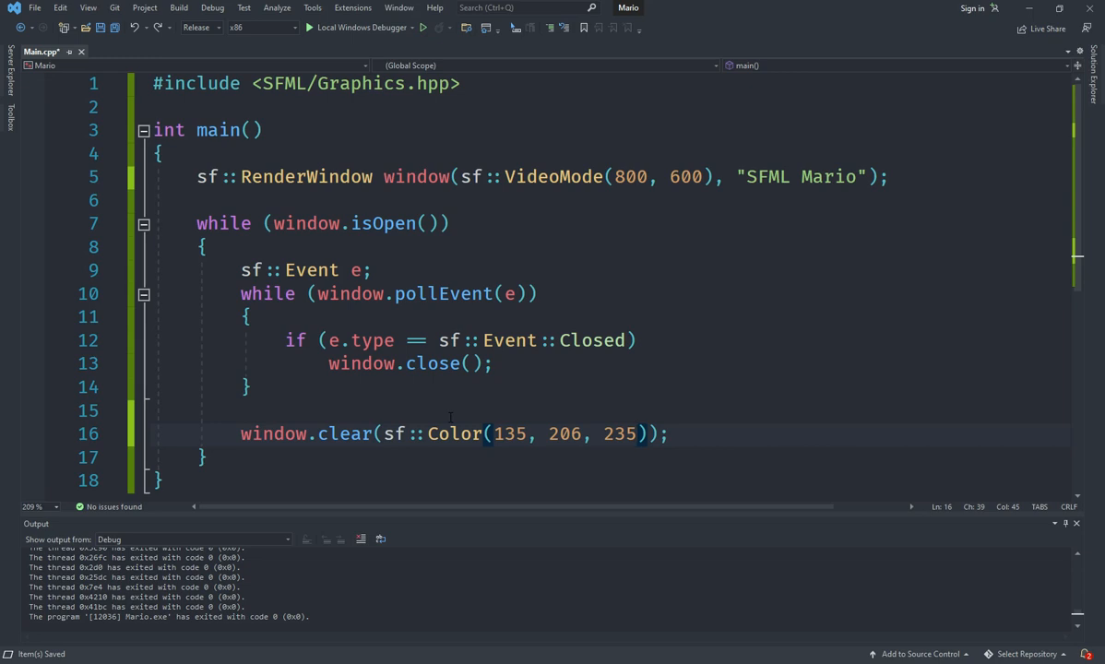
text(window.display();)
text(// draw)
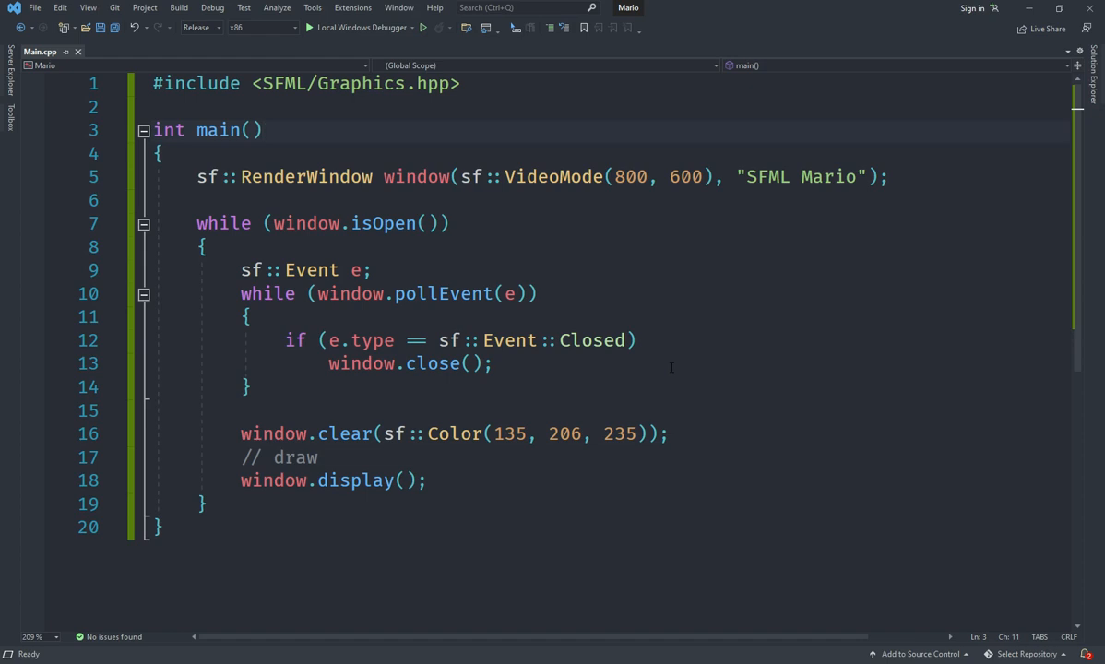
Open Add New Item on the Mario project's Source Files folder from Solution Explorer
click(264, 130)
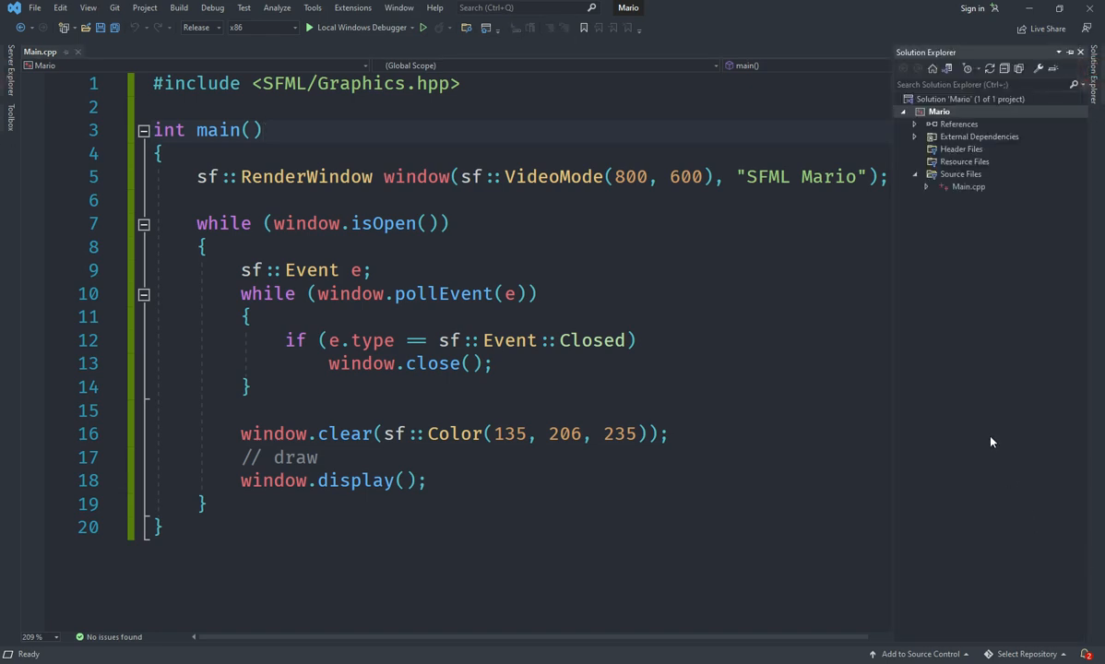
click(962, 174)
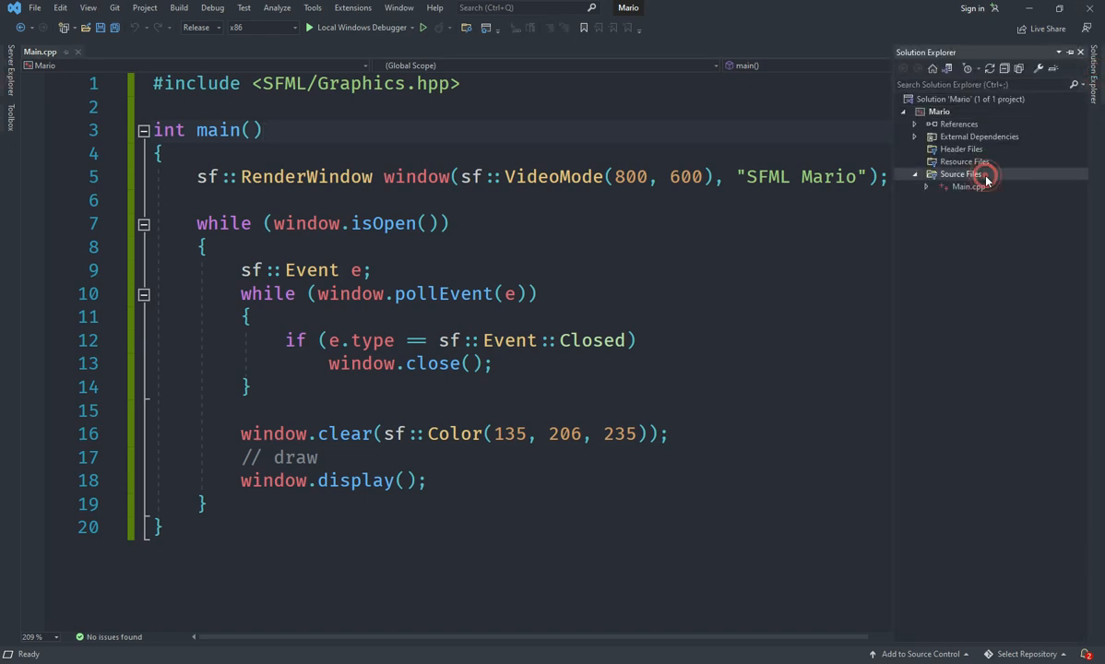
right_click(962, 174)
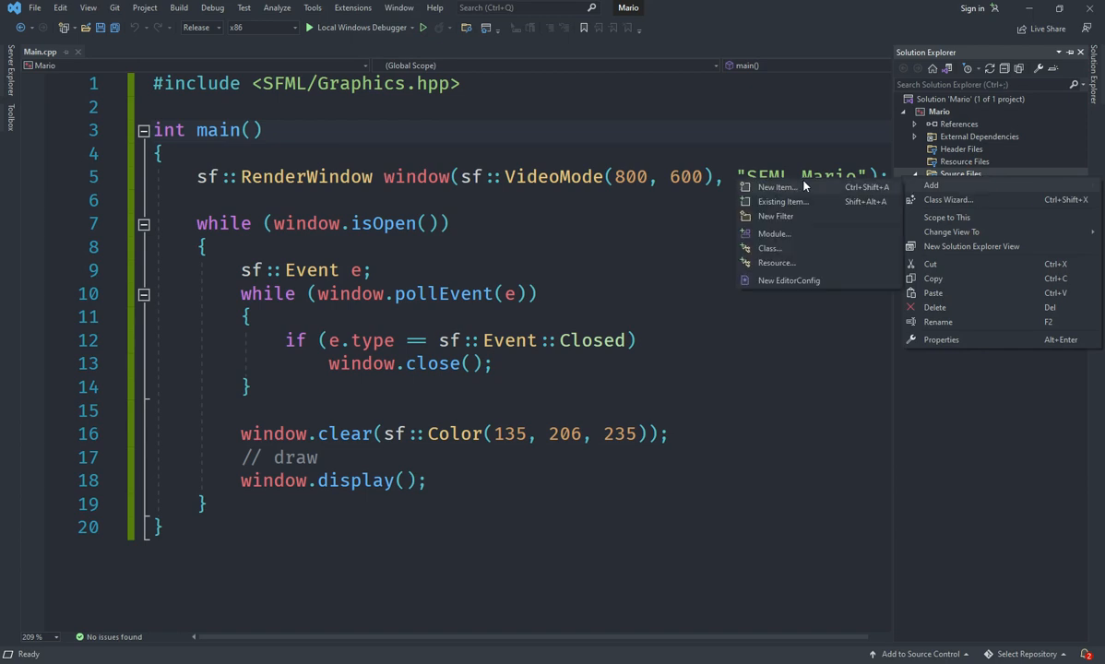
click(777, 187)
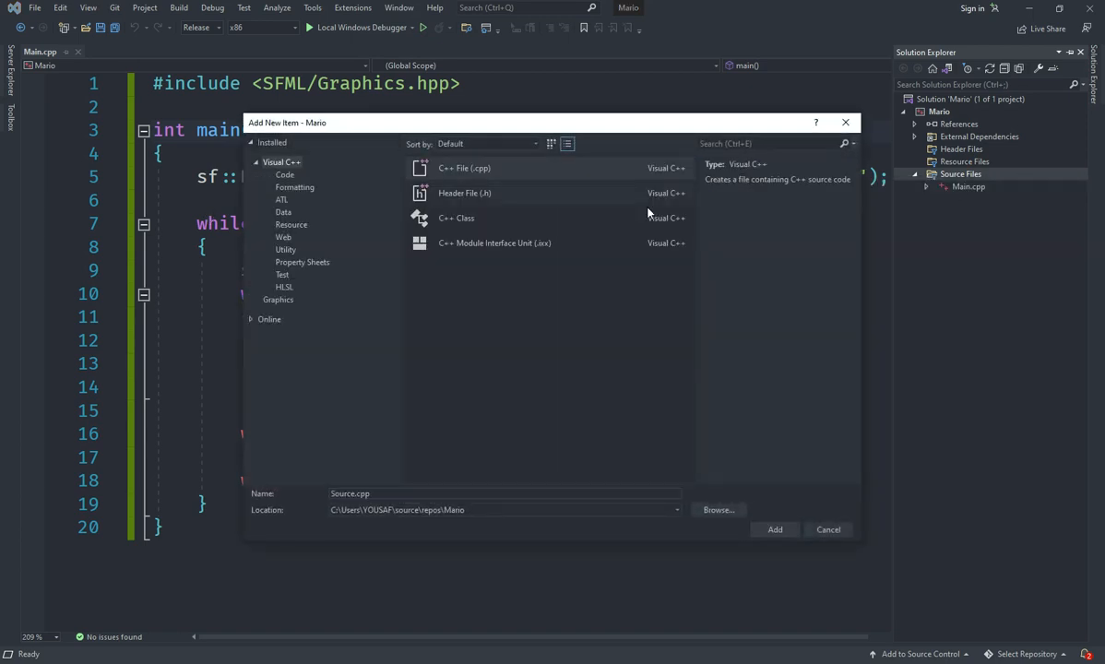
Choose C++ Class, name it Character, and add it
click(456, 217)
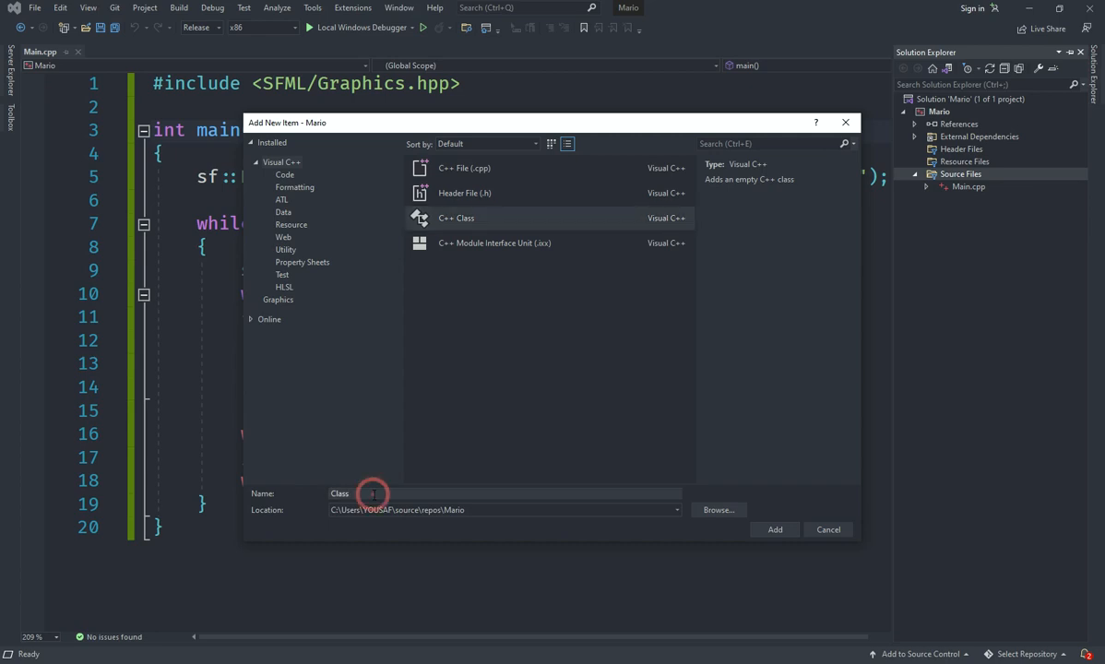
triple_click(369, 494)
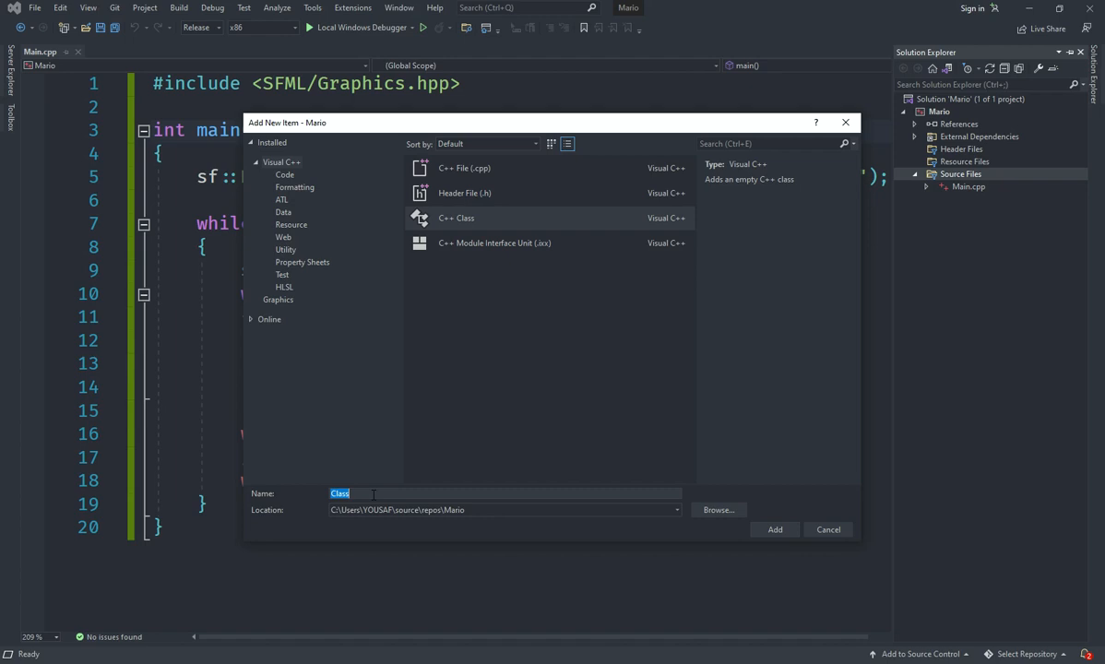
text(E)
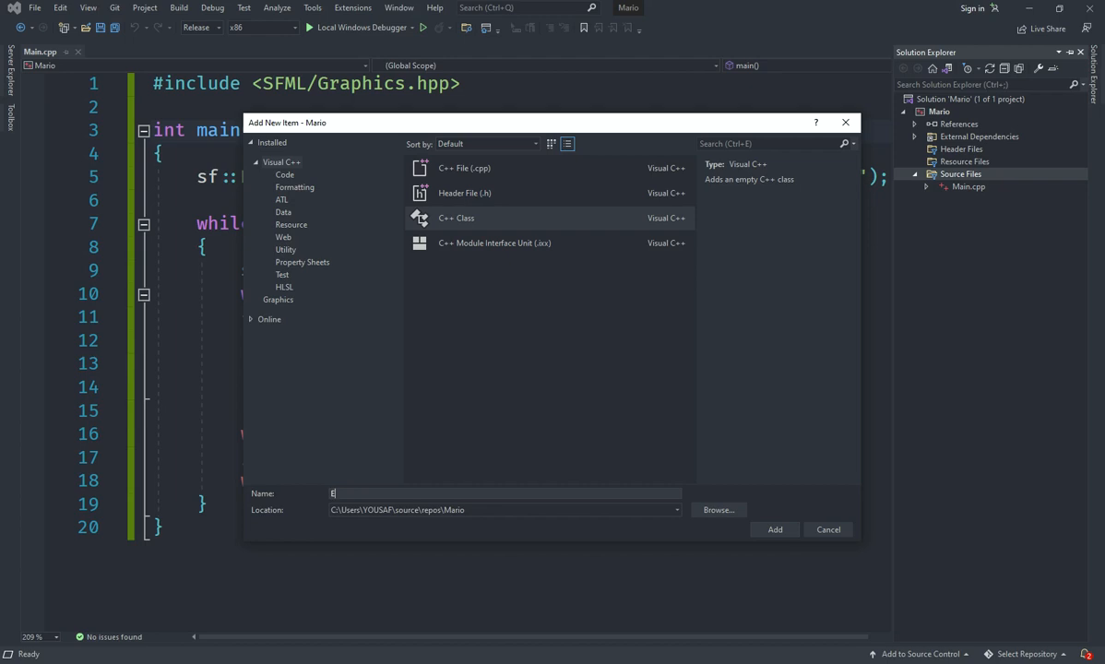
text(ntity)
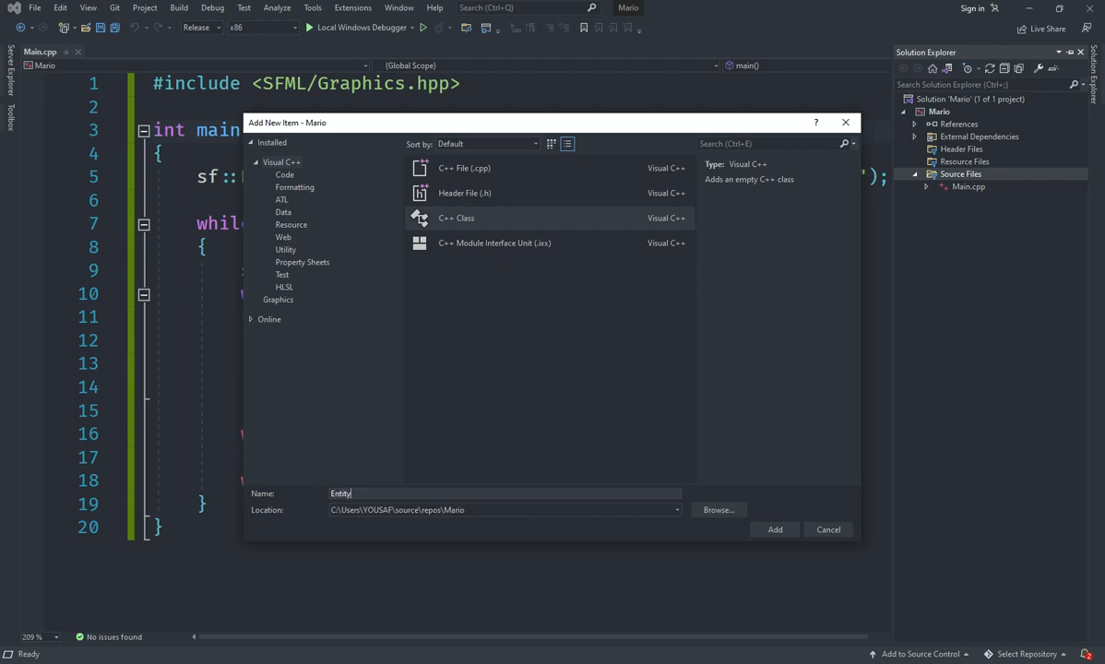
key(Backspace)
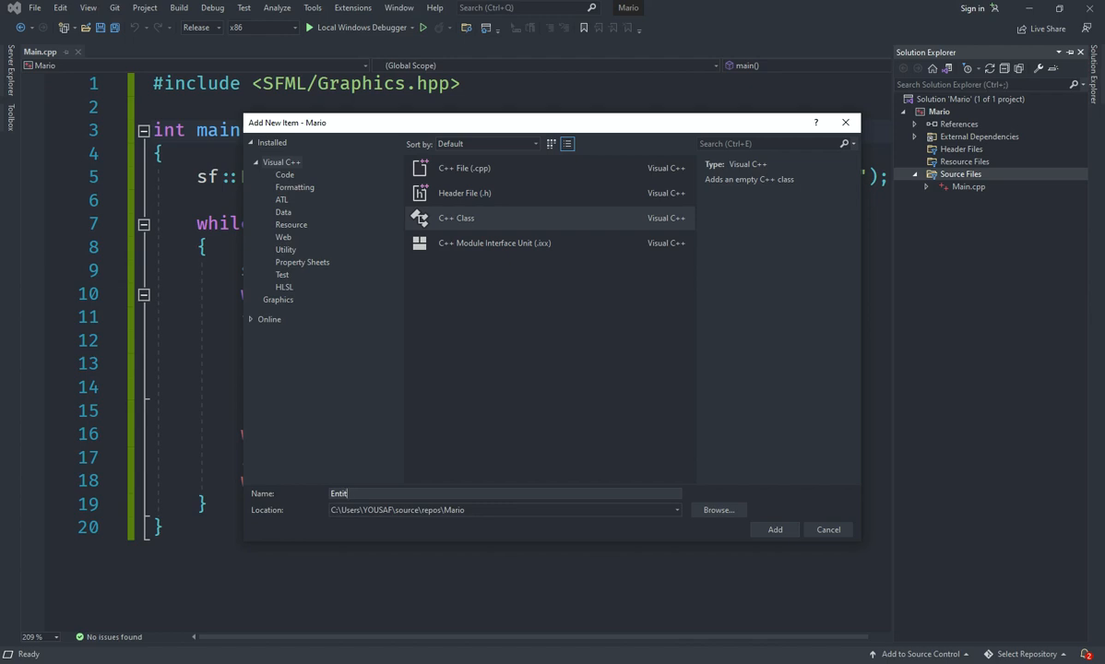
text(C)
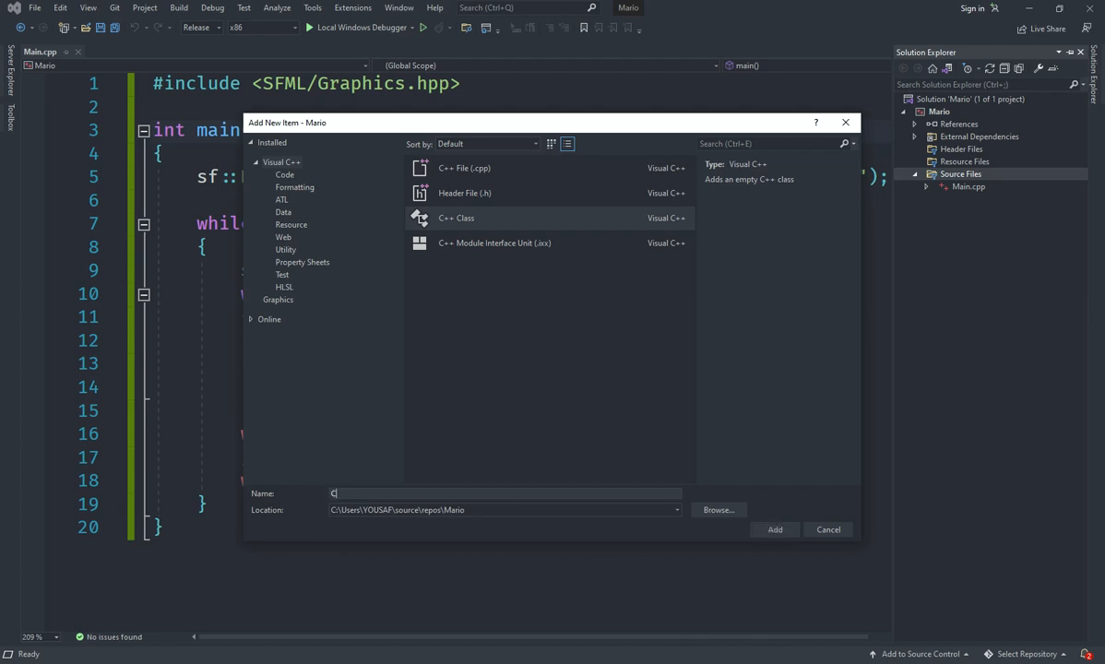
text(Charac)
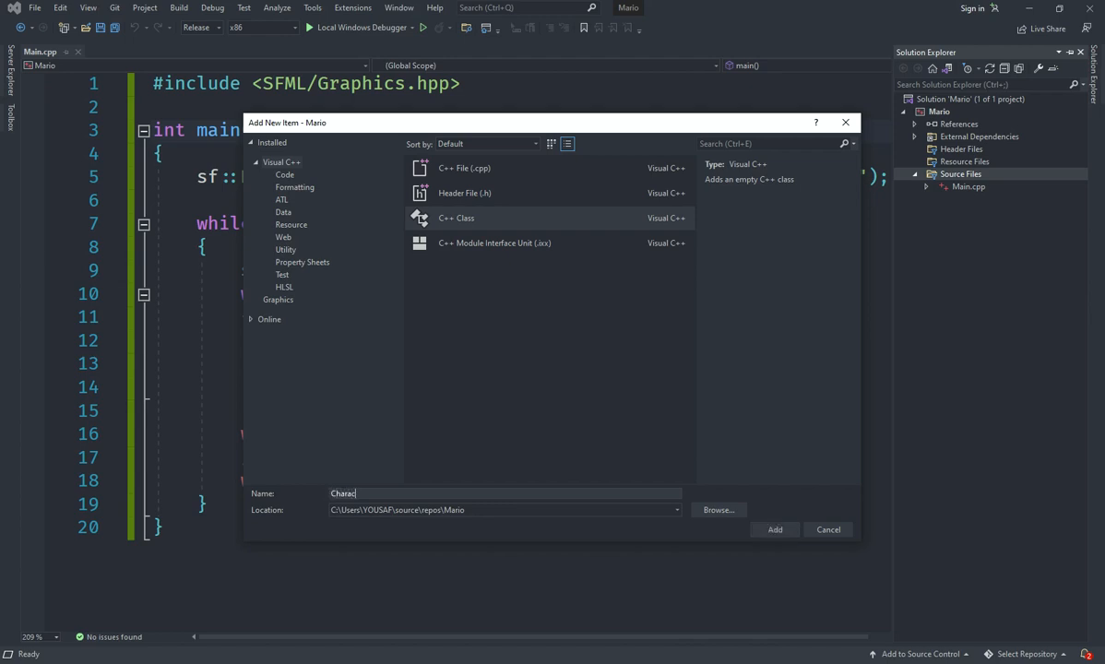
text(ter)
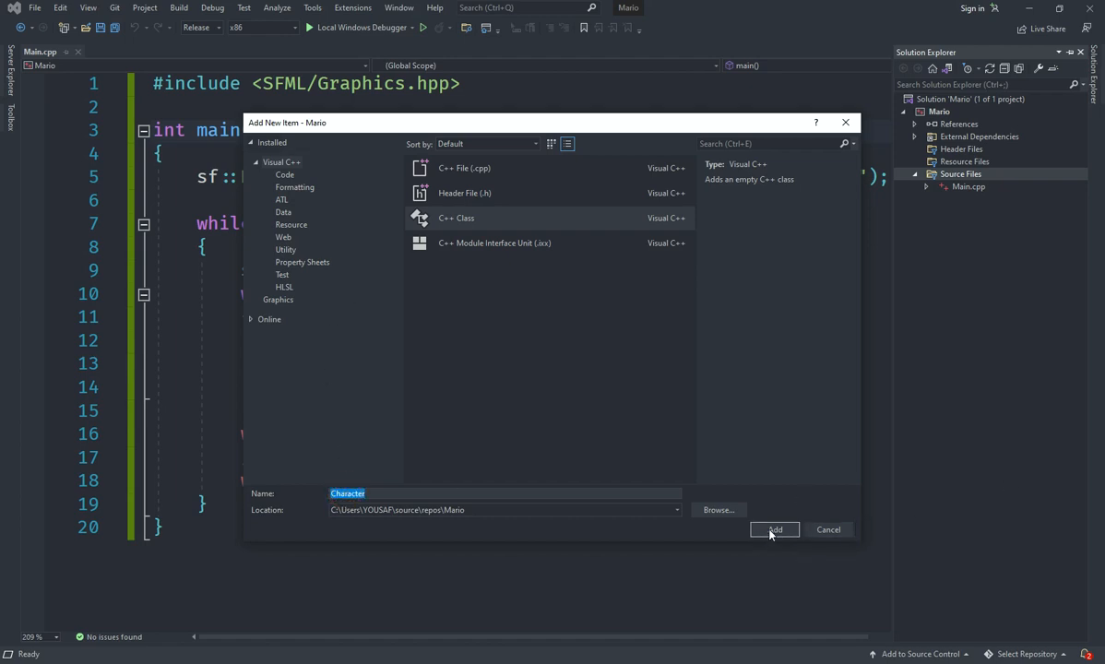
click(773, 529)
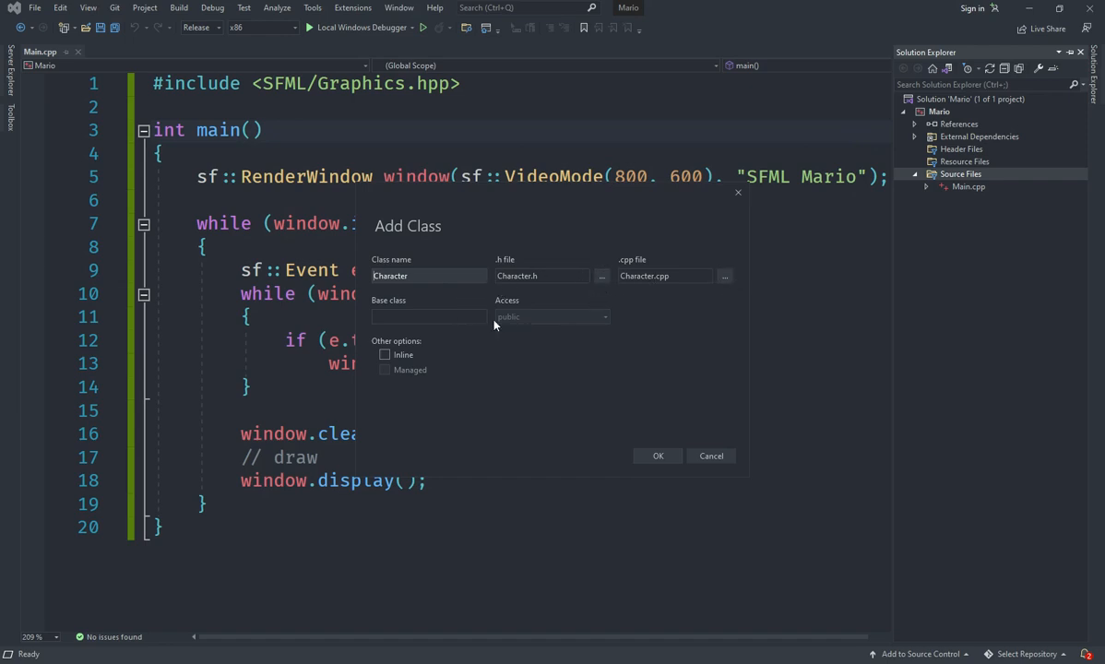
mouse_move(453, 334)
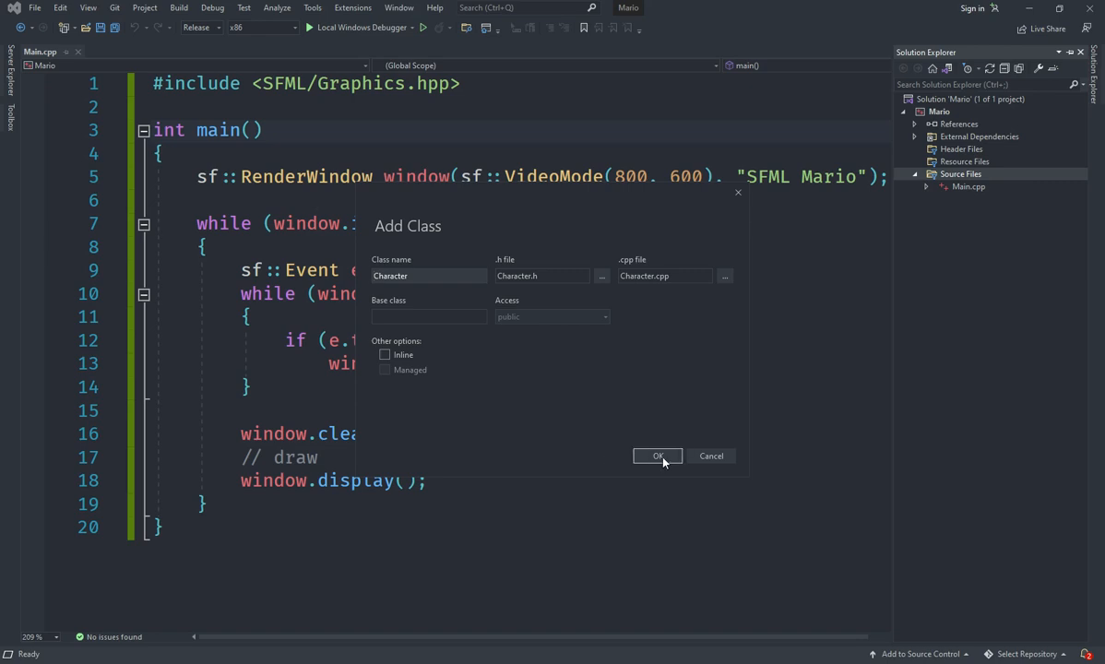
Accept Character.h and Character.cpp in the Add Class dialog to generate the class
click(658, 455)
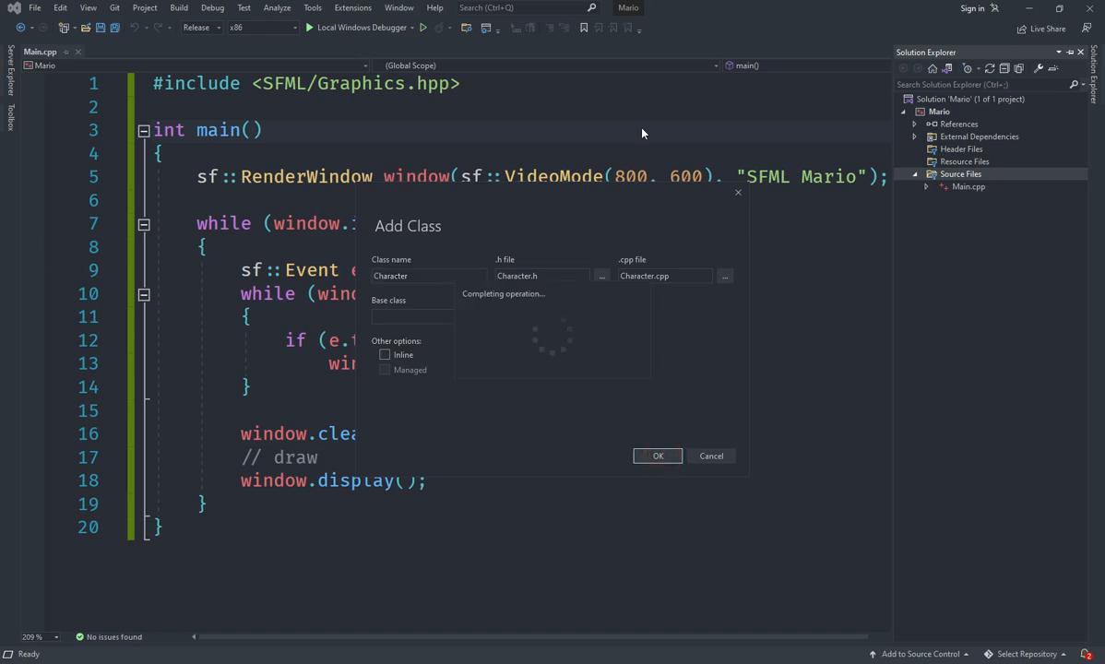
click(658, 455)
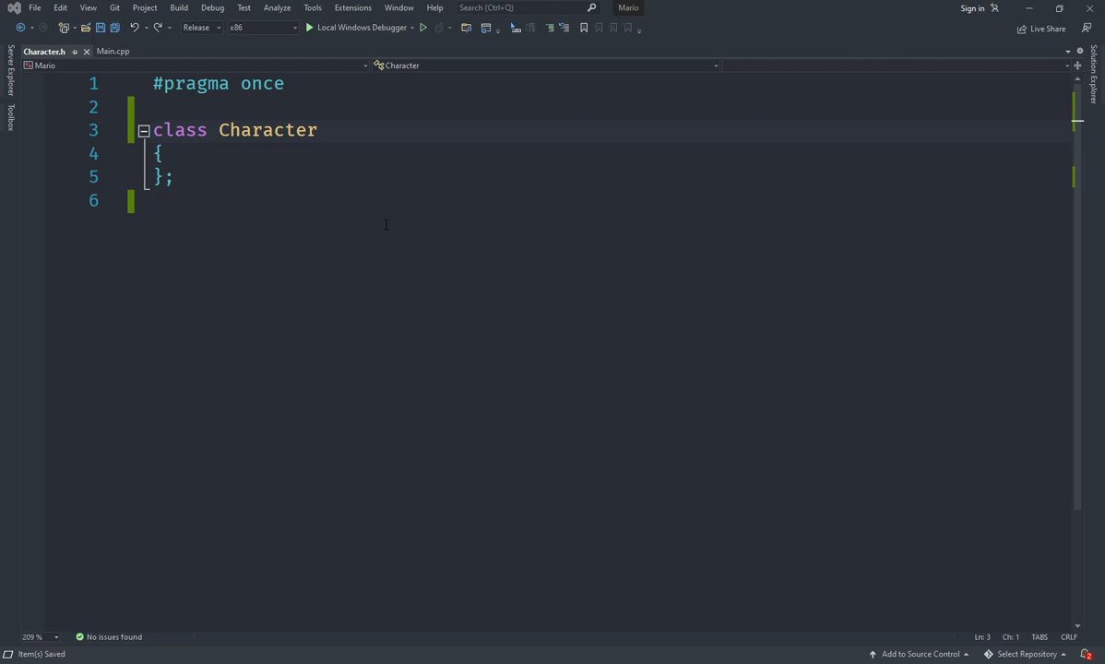
Open and save Character.cpp, then switch back to the Character.h header
click(440, 185)
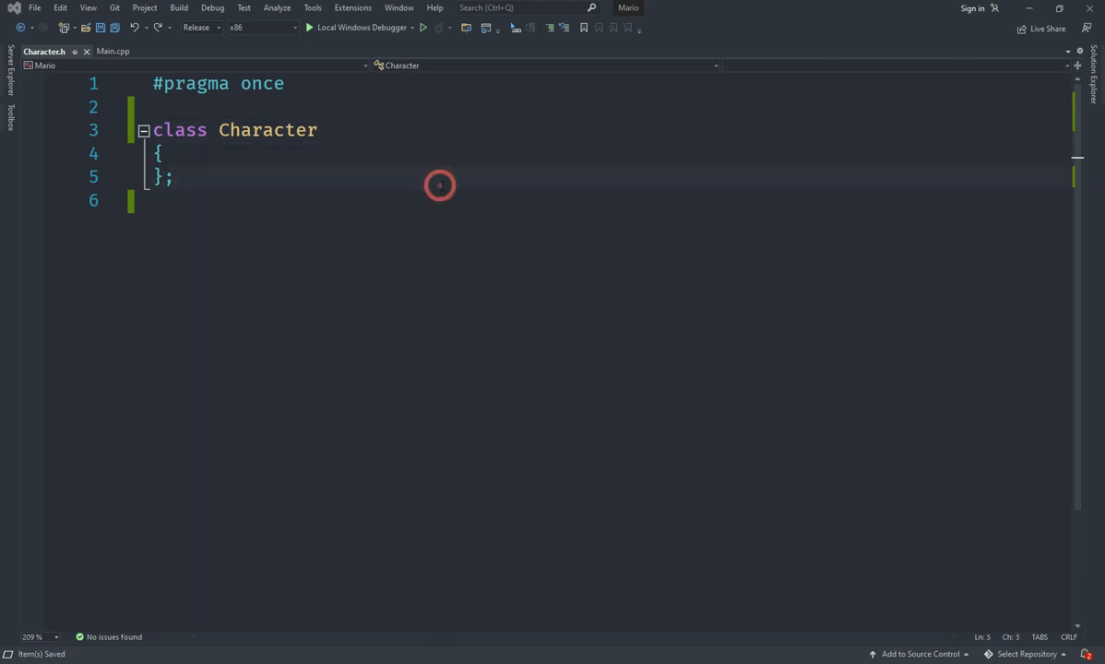
click(164, 153)
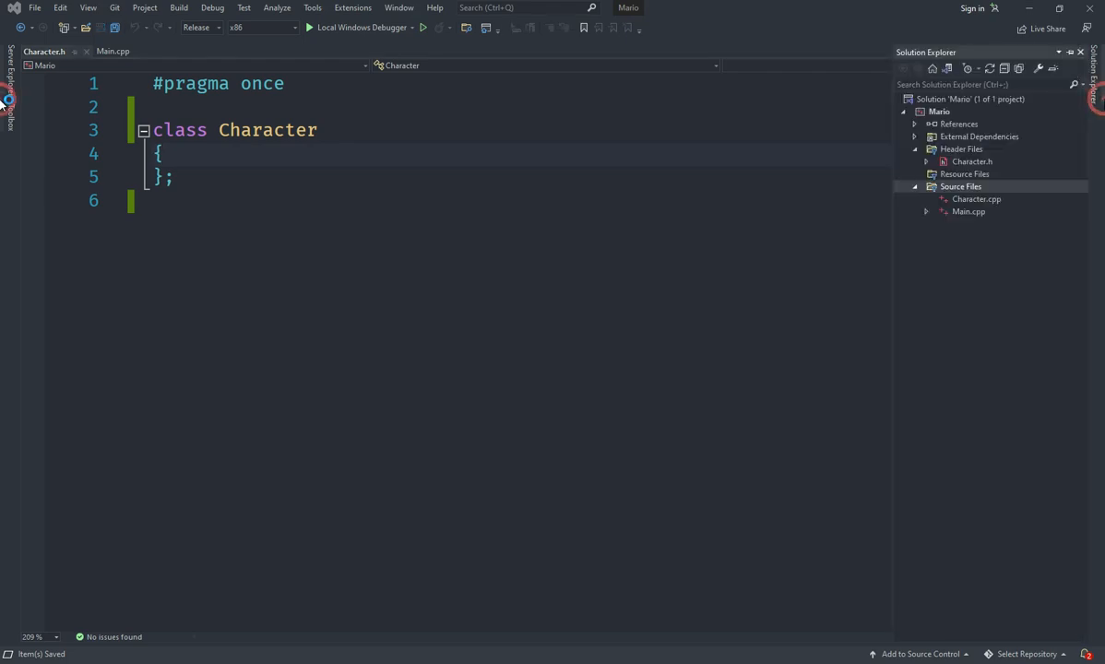
click(49, 51)
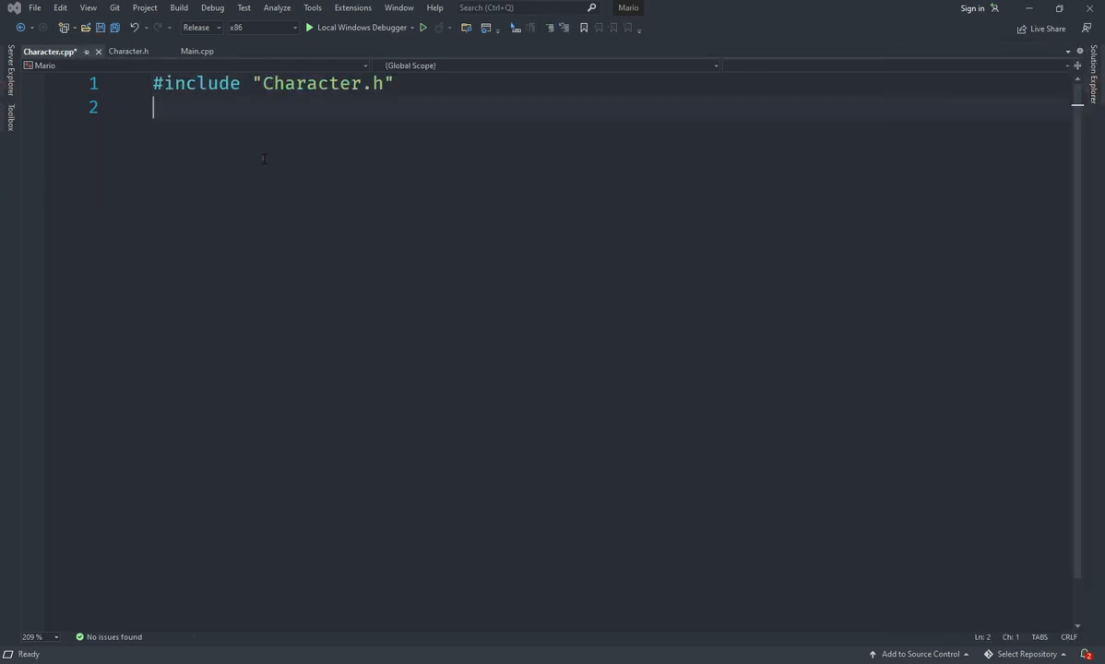
key(ctrl+s)
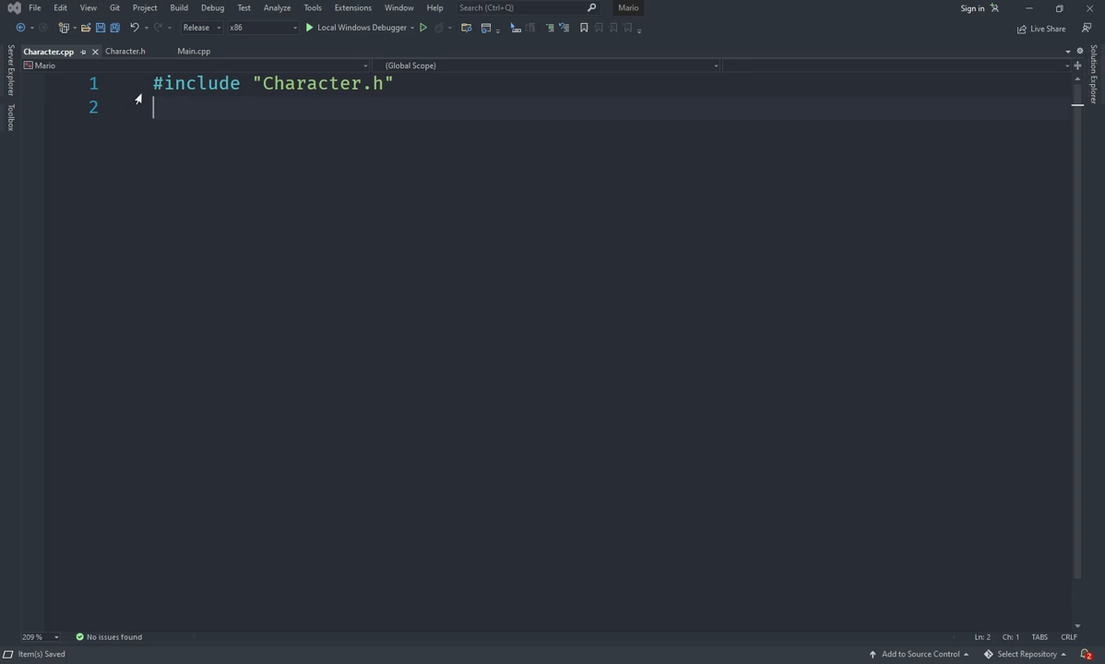
click(124, 51)
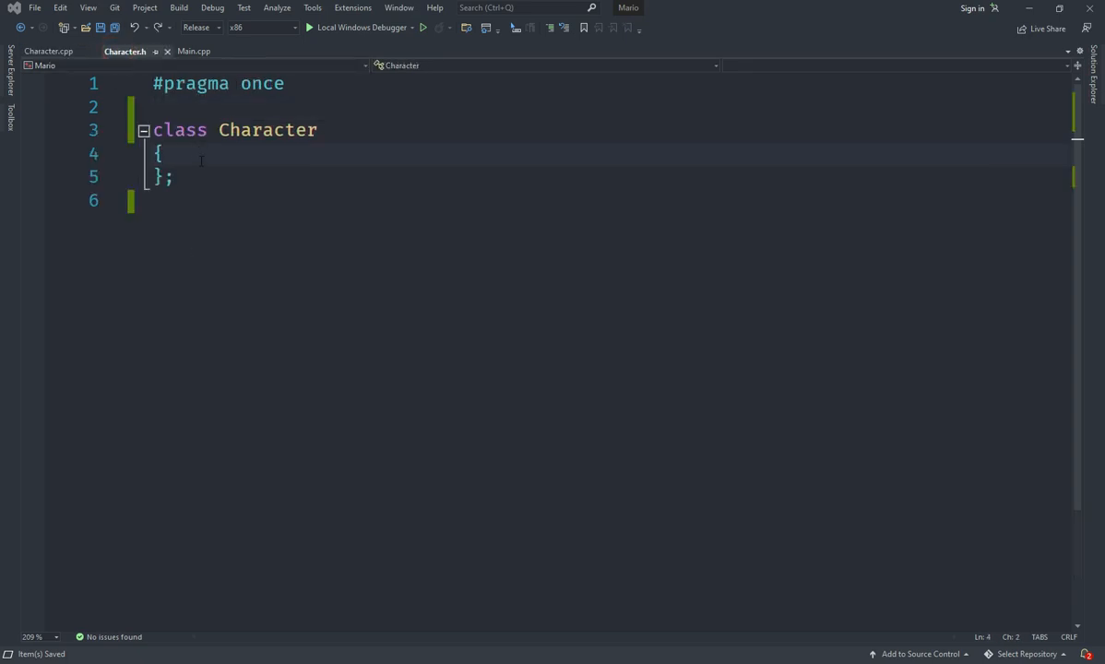
mouse_move(324, 182)
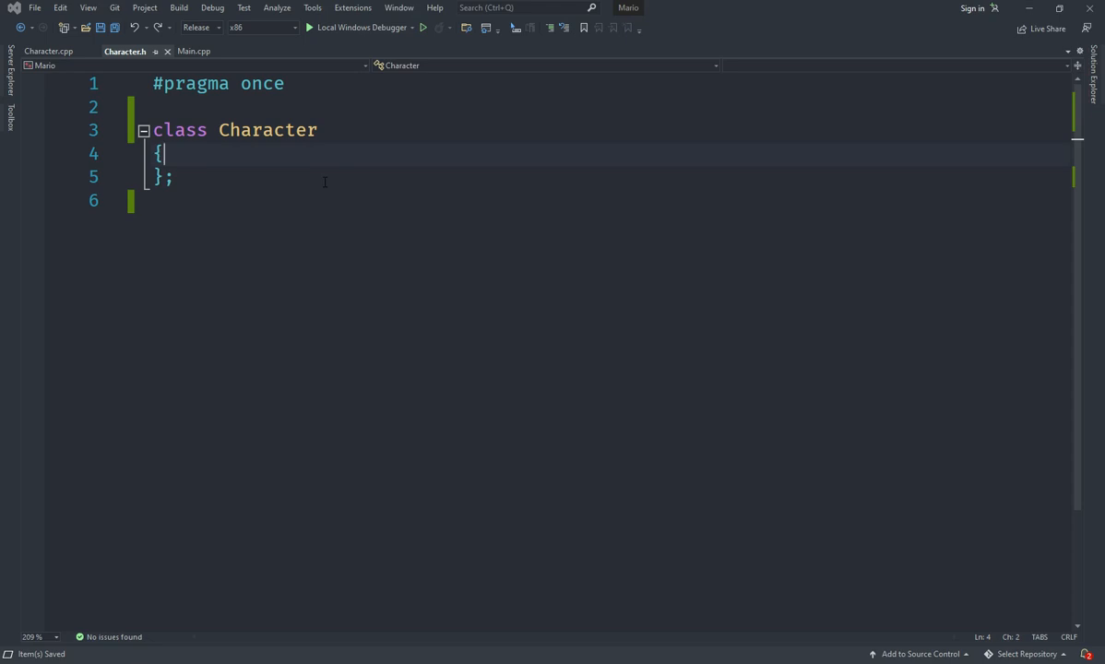
mouse_move(522, 382)
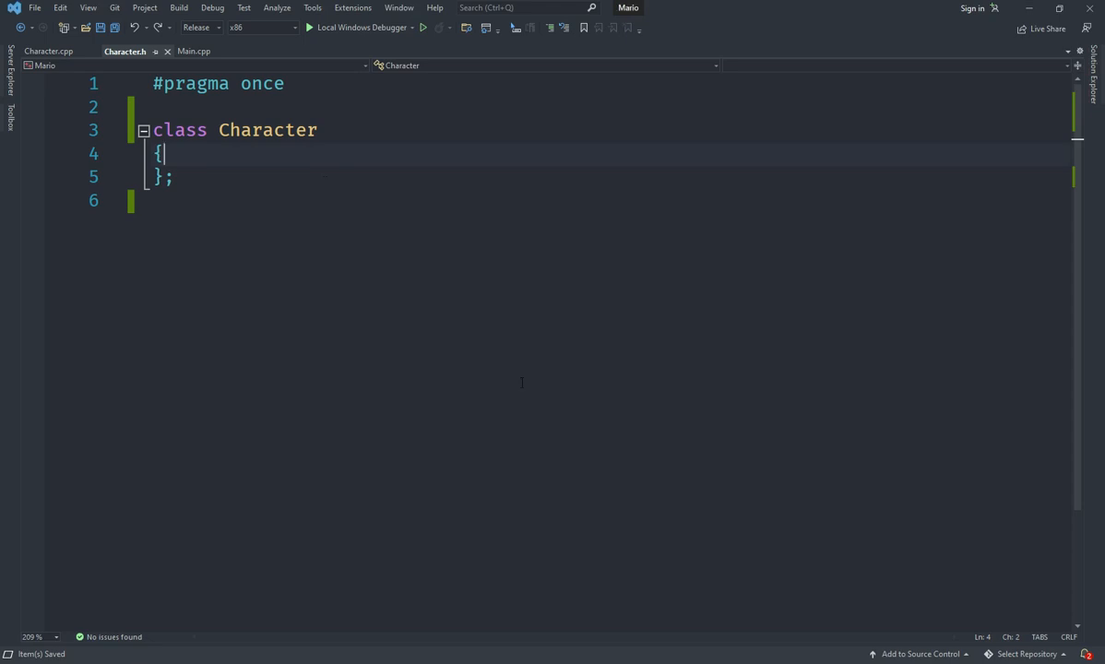
Declare public void Update() and void Draw(sf::RenderWindow window), include SFML/Graphics.hpp, and save
text(public:)
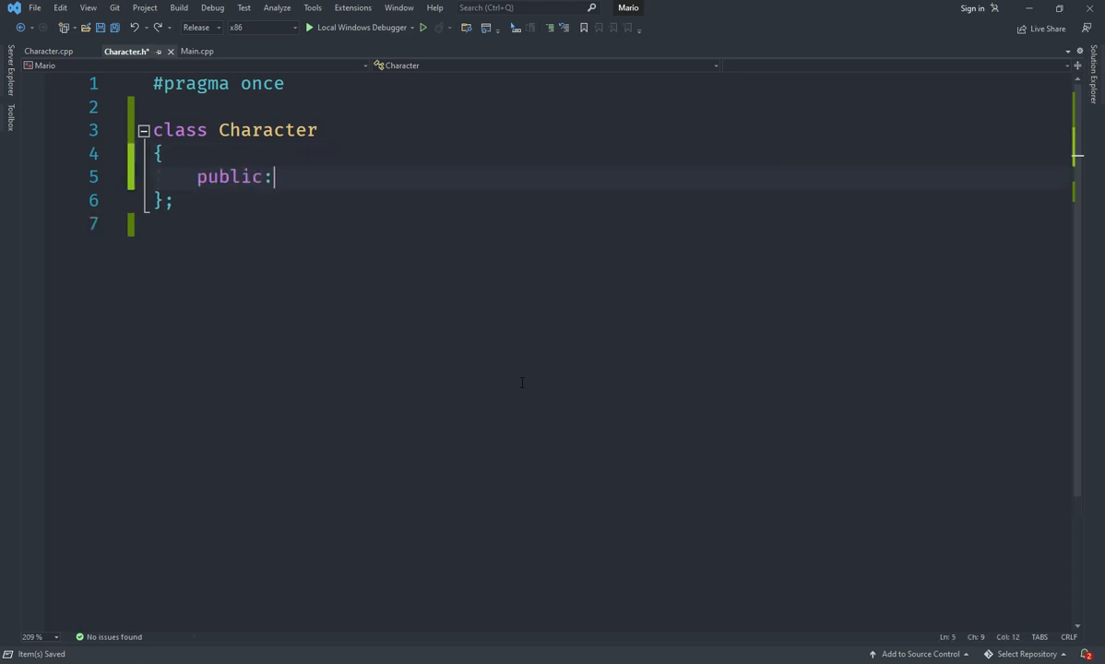
key(Return)
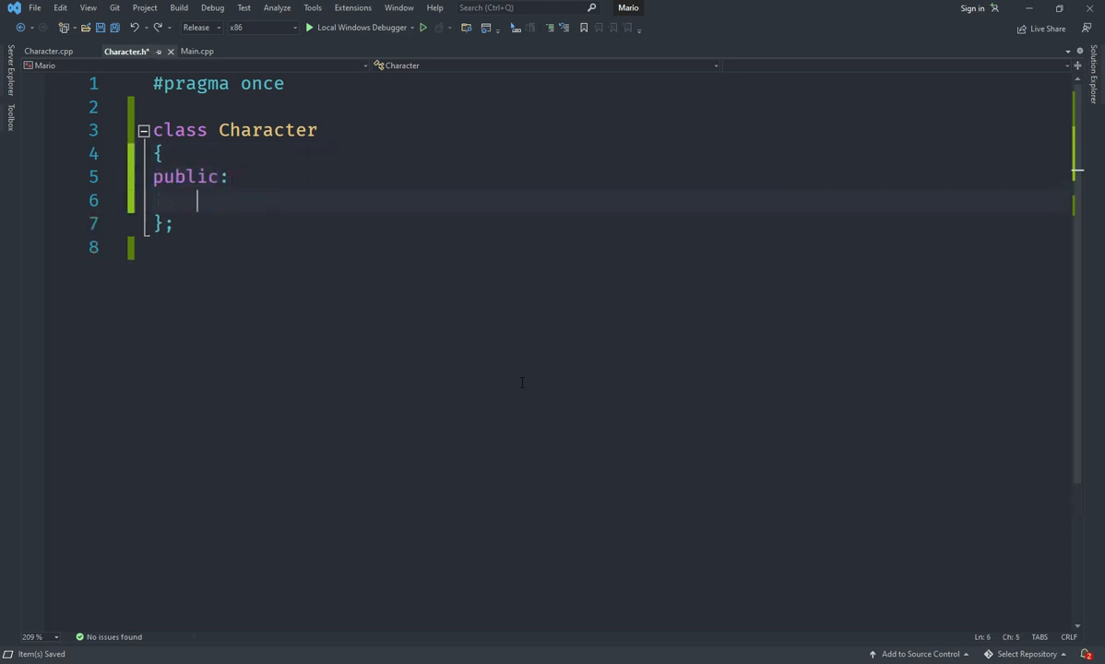
text(void Draw())
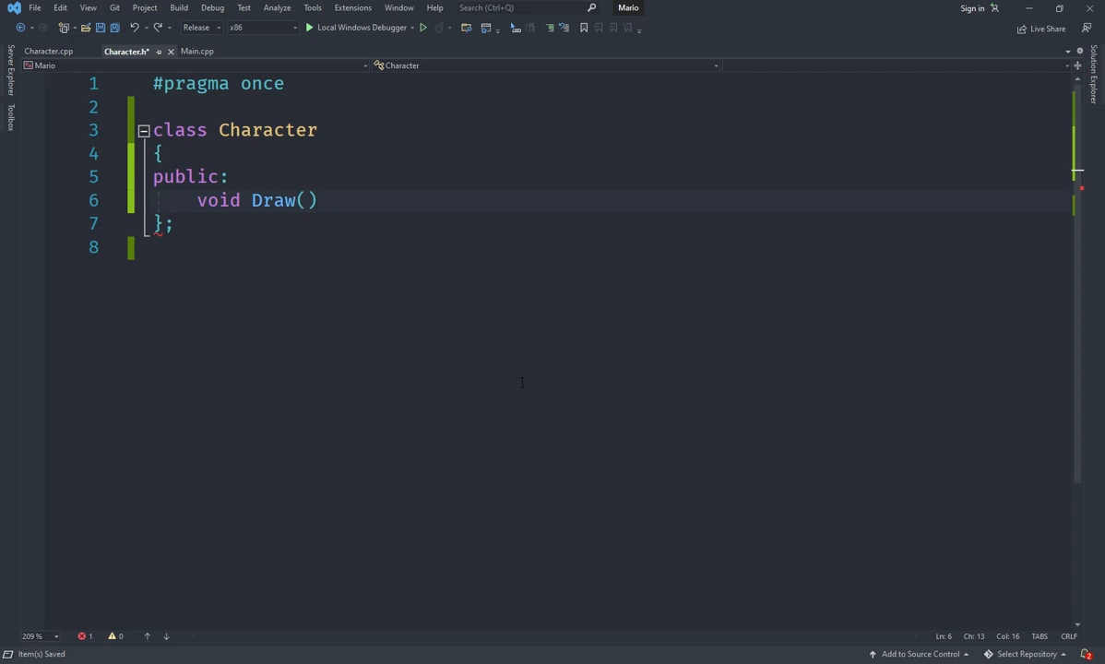
text(;)
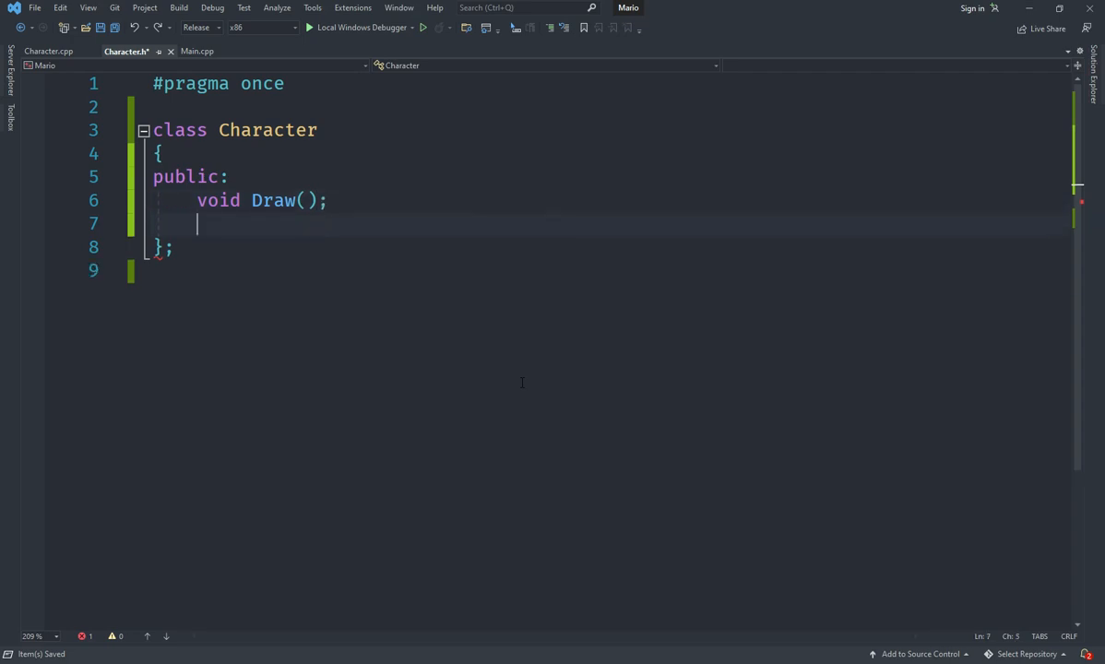
text(void Update()
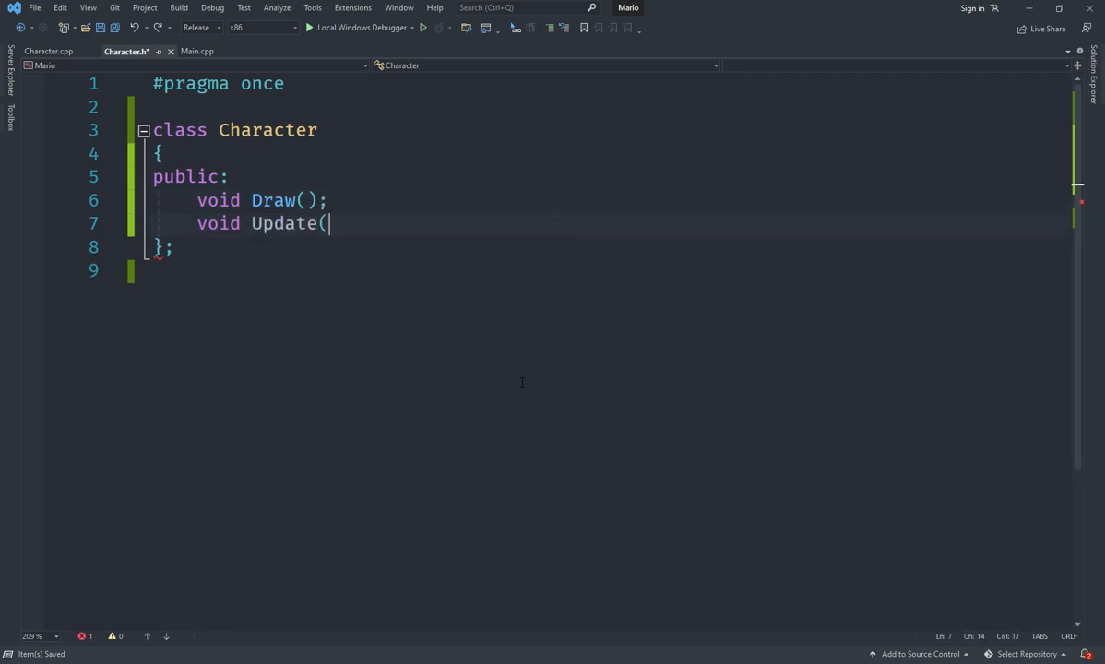
text();)
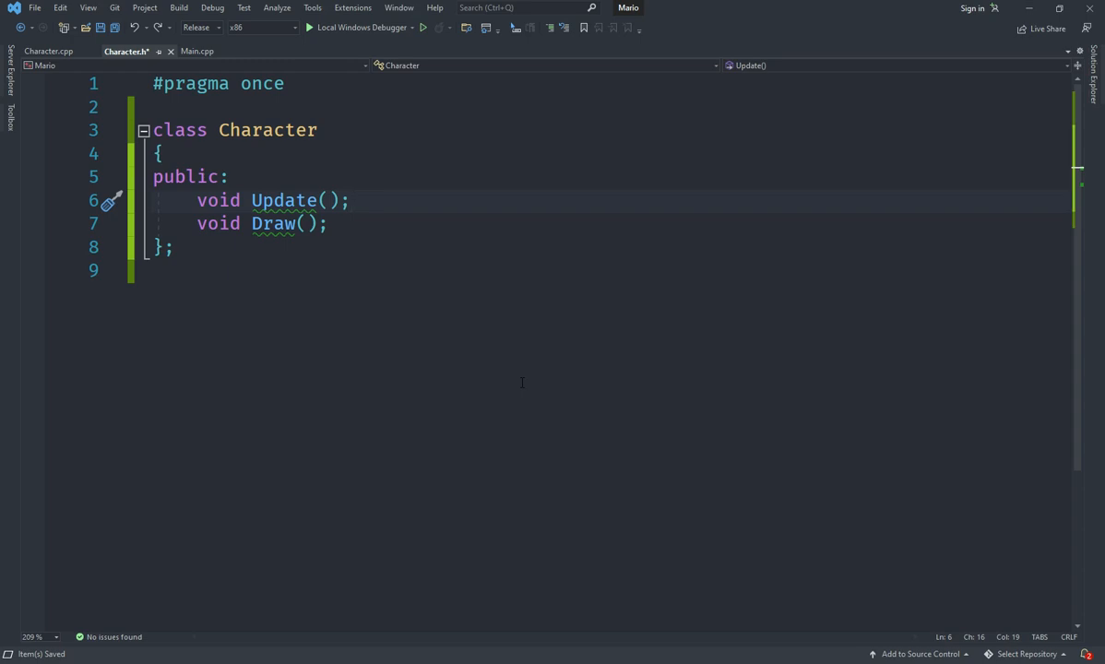
text(s)
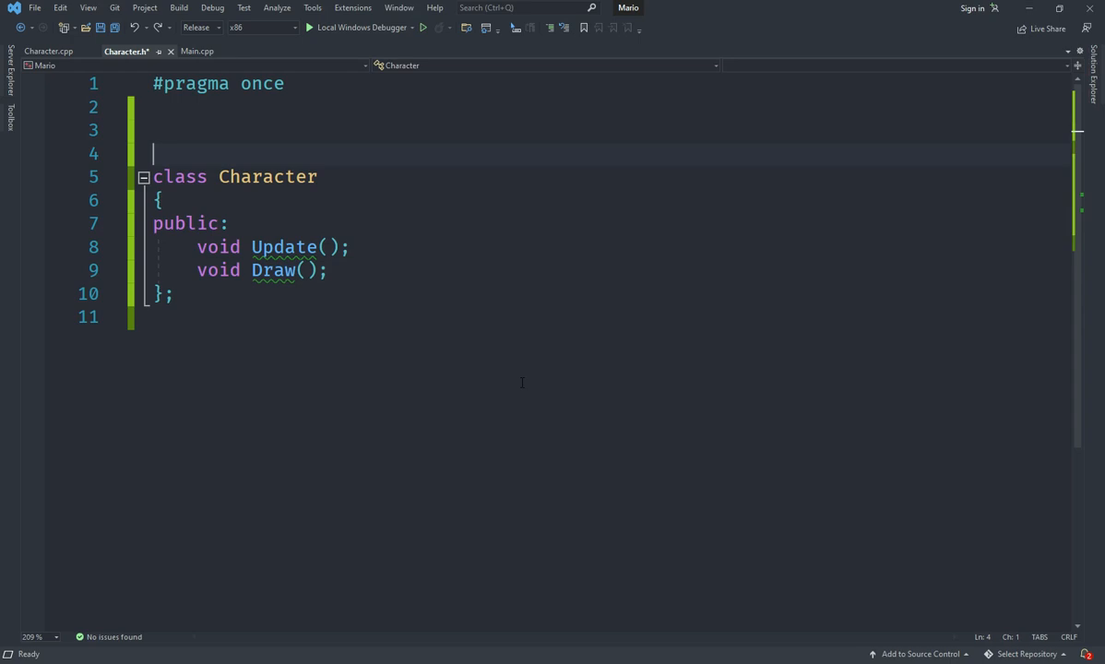
text(#include <SFML/Graphics.hpp>)
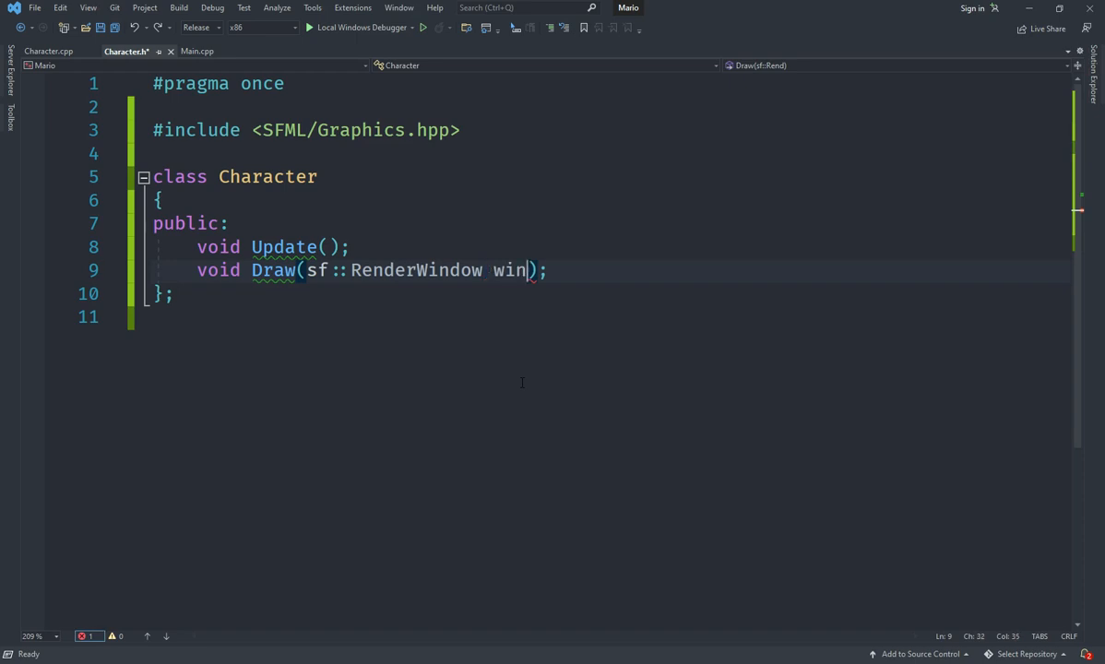
text(dow)
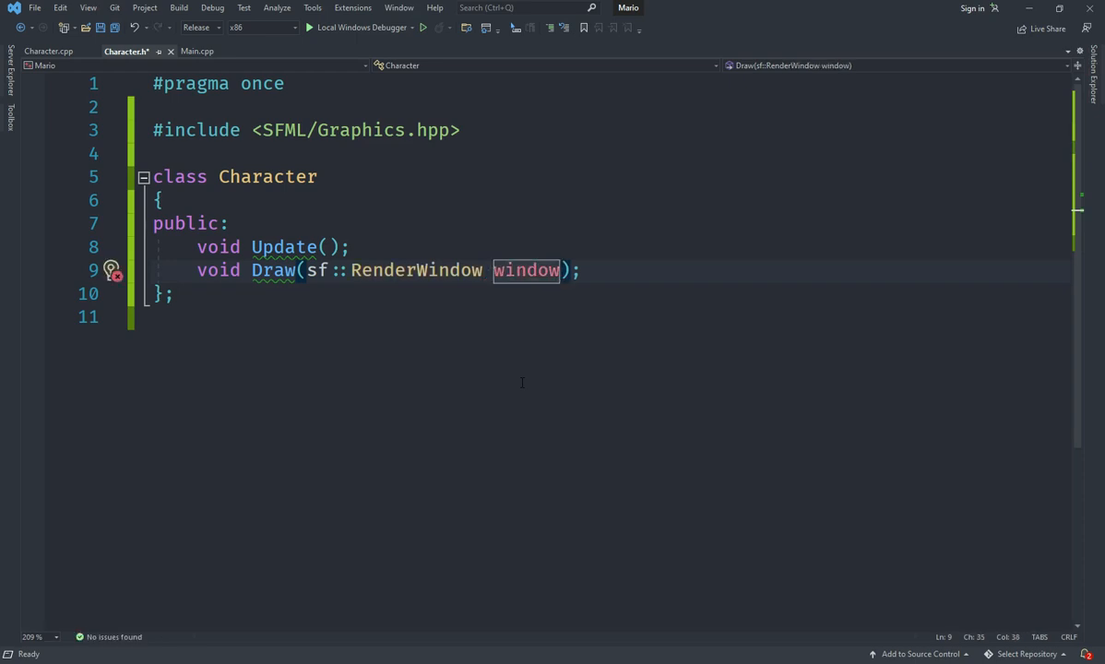
key(ctrl+s)
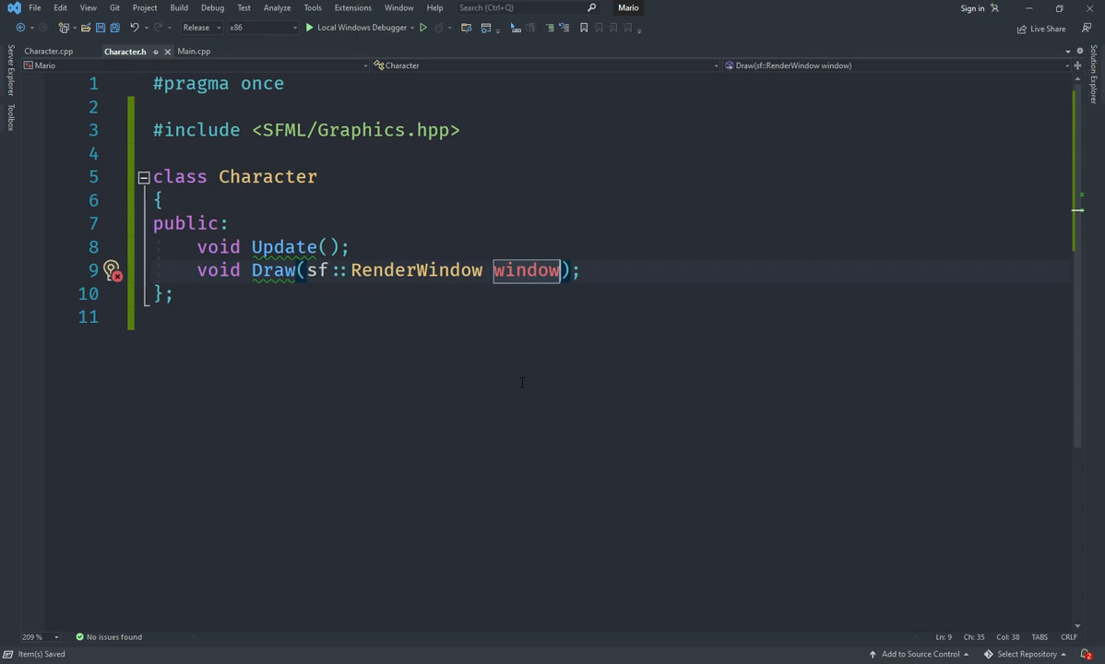
Add '= 0' to the Update() and Draw() declarations in Character.h, making them pure virtual
click(583, 270)
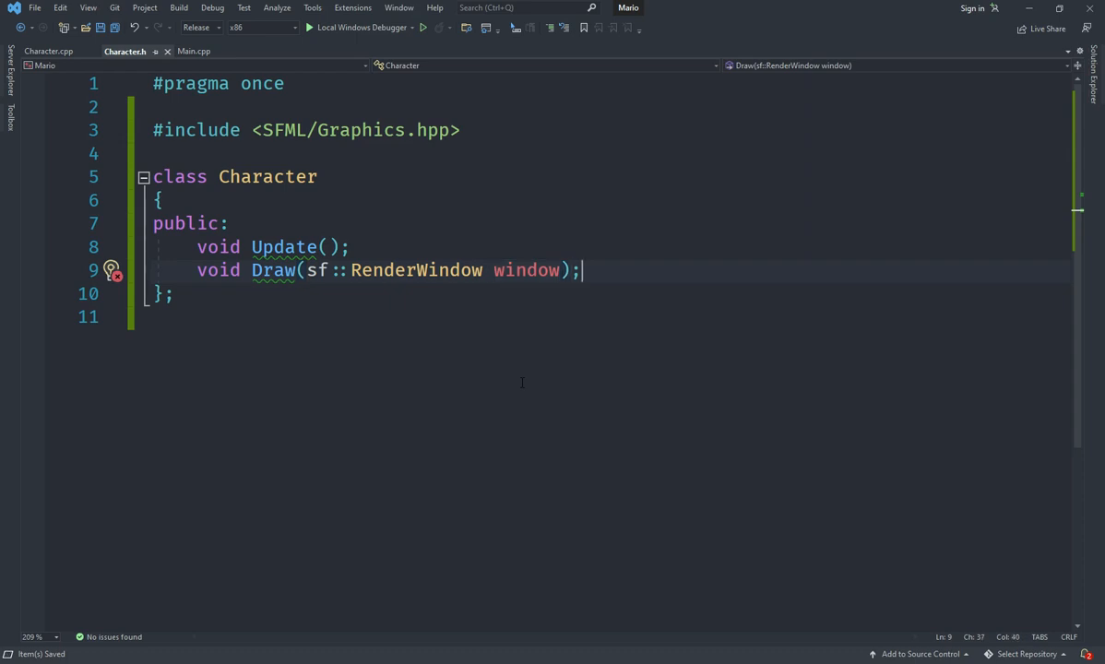
click(351, 246)
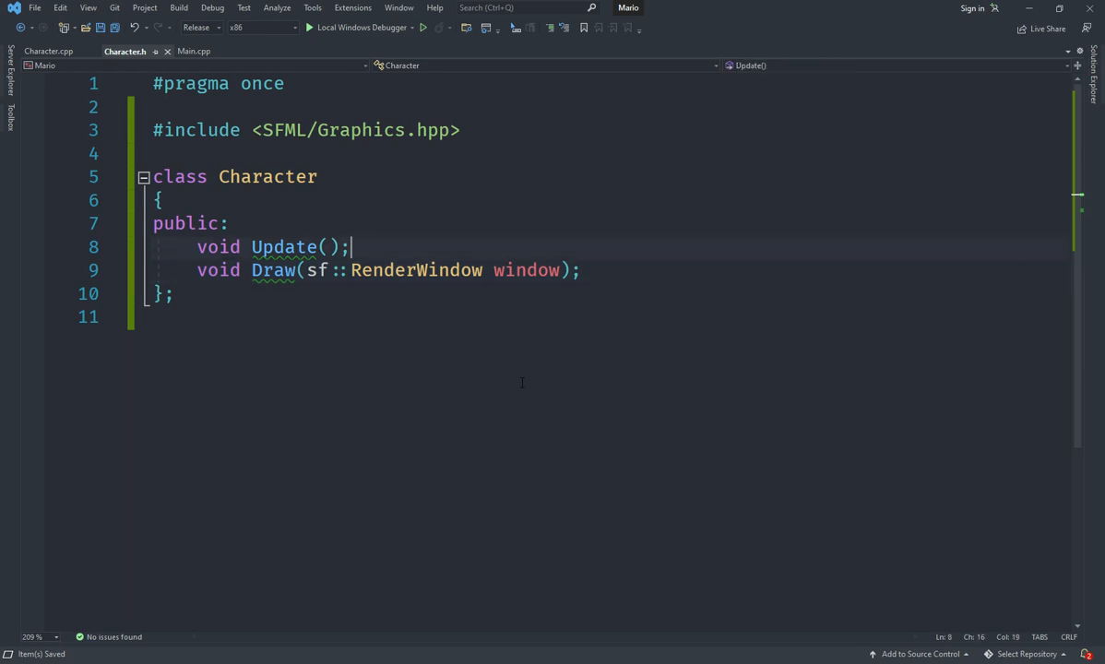
double_click(284, 247)
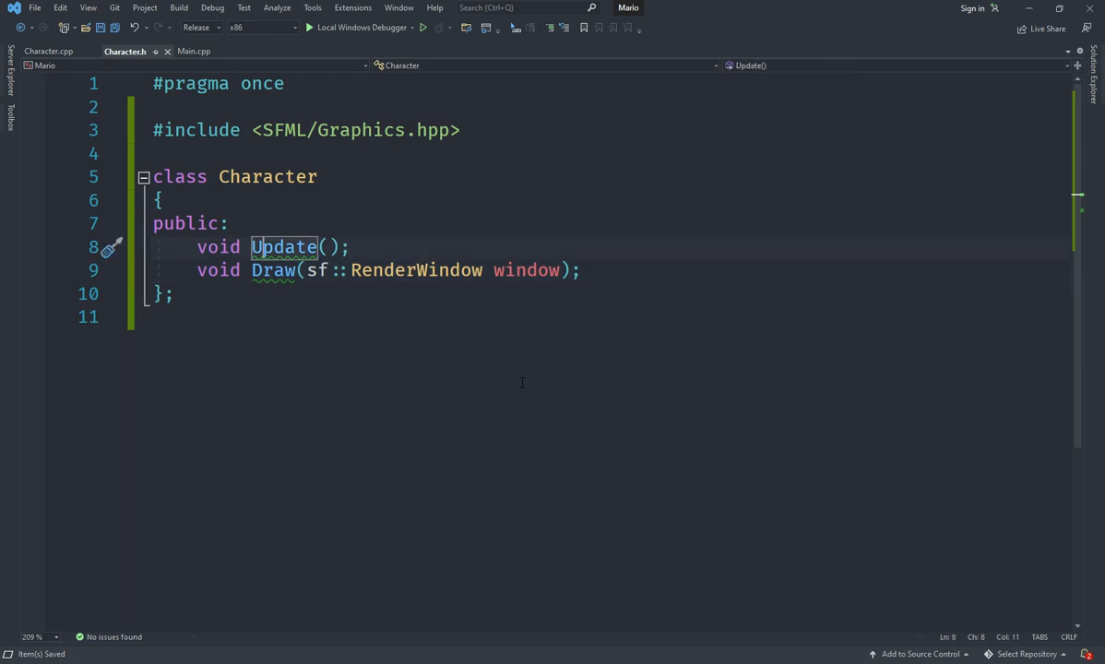
click(346, 246)
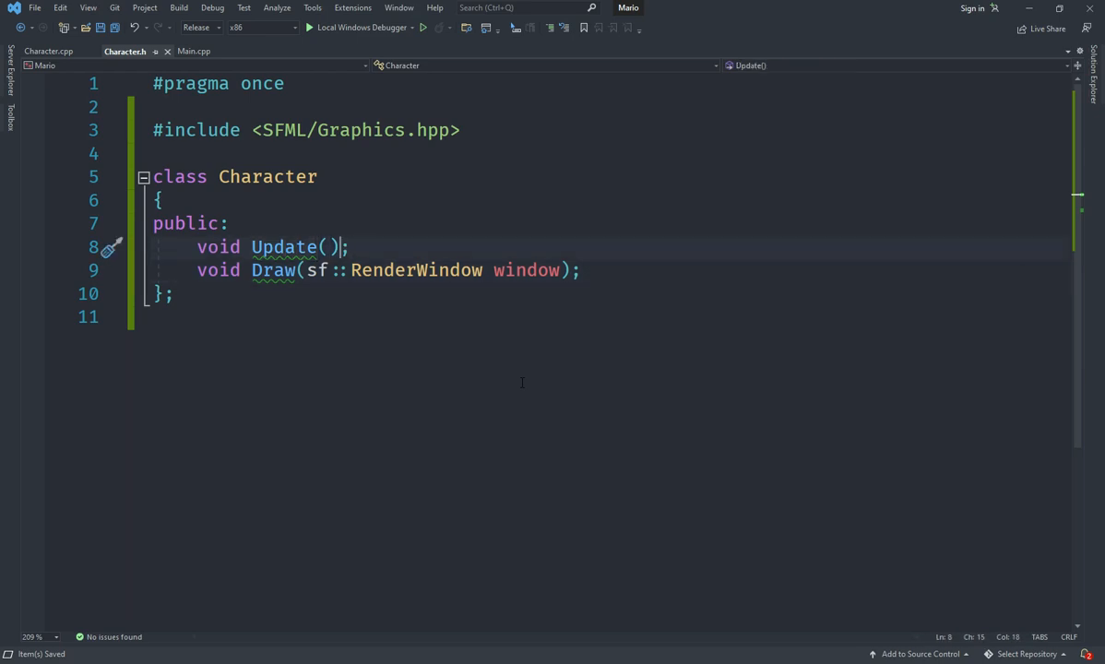
double_click(268, 176)
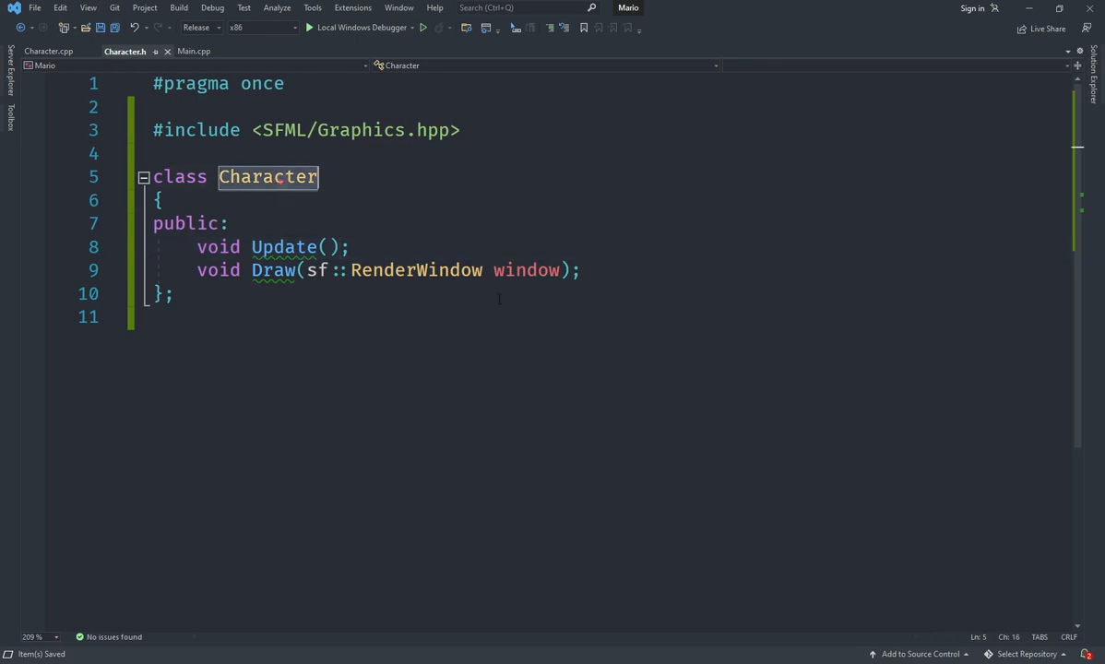
click(349, 246)
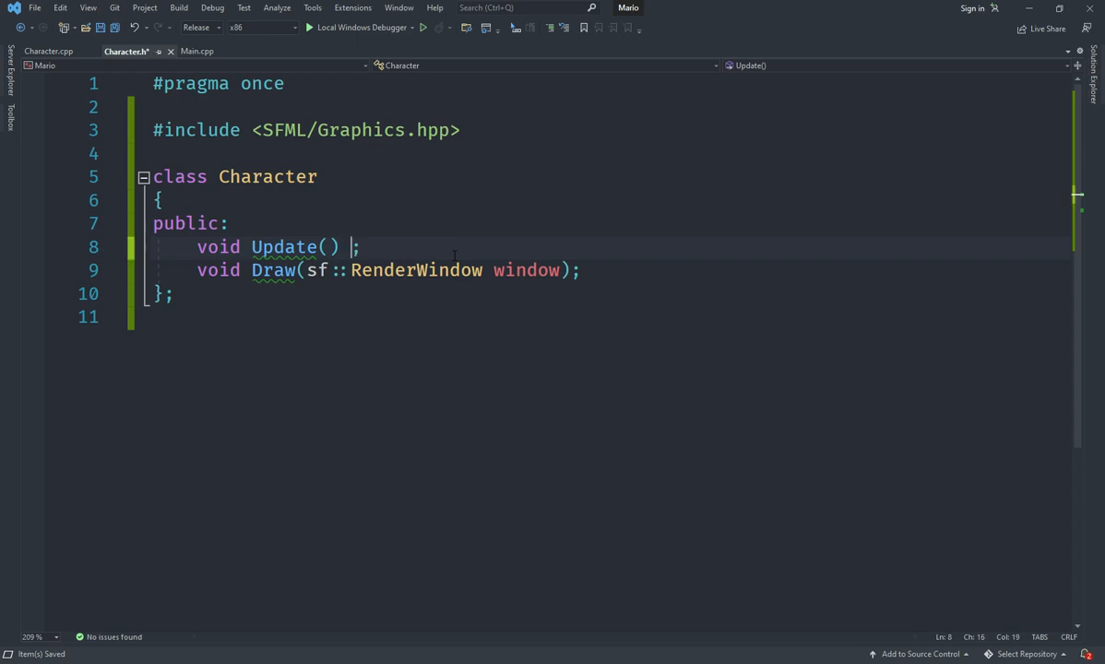
text(=0)
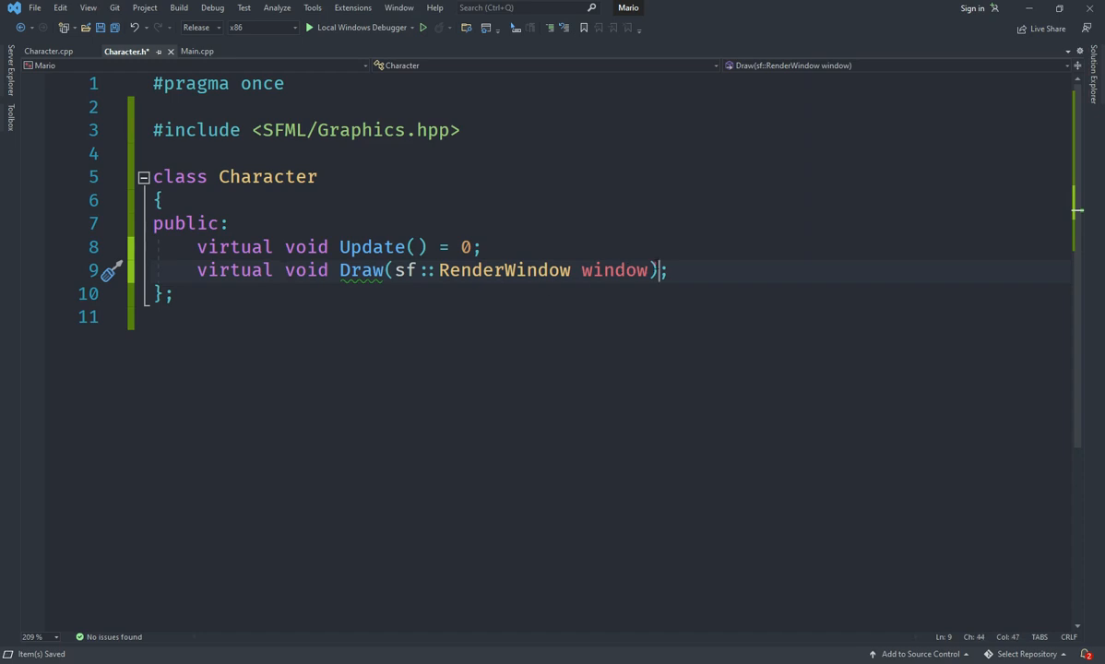
text(= 0)
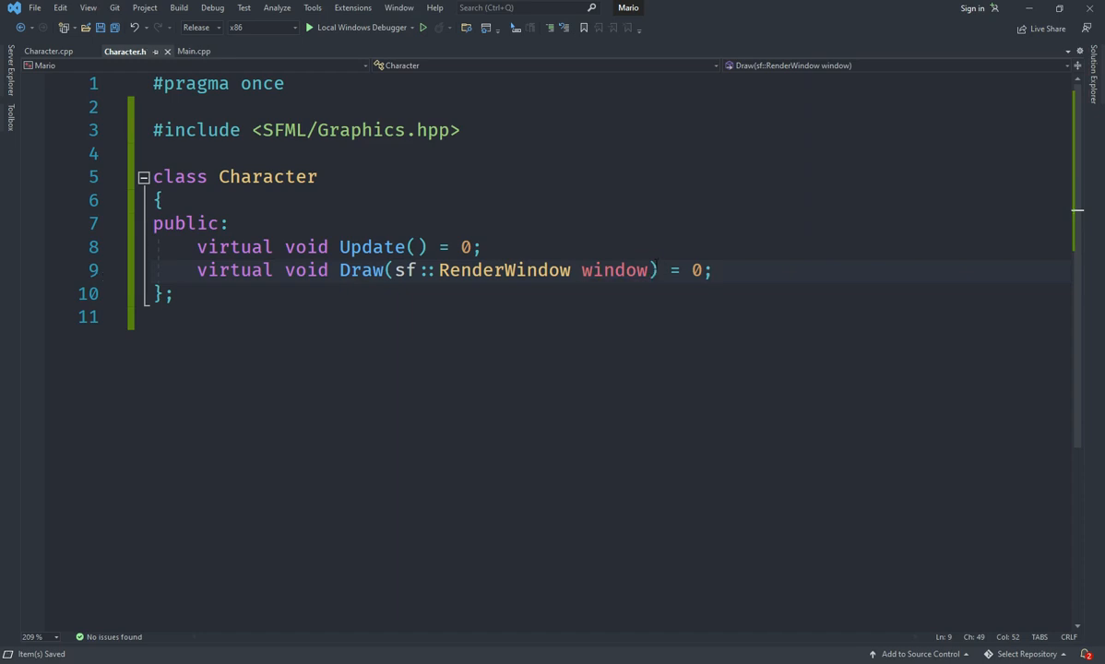
Close the Character.cpp editor tab
click(711, 270)
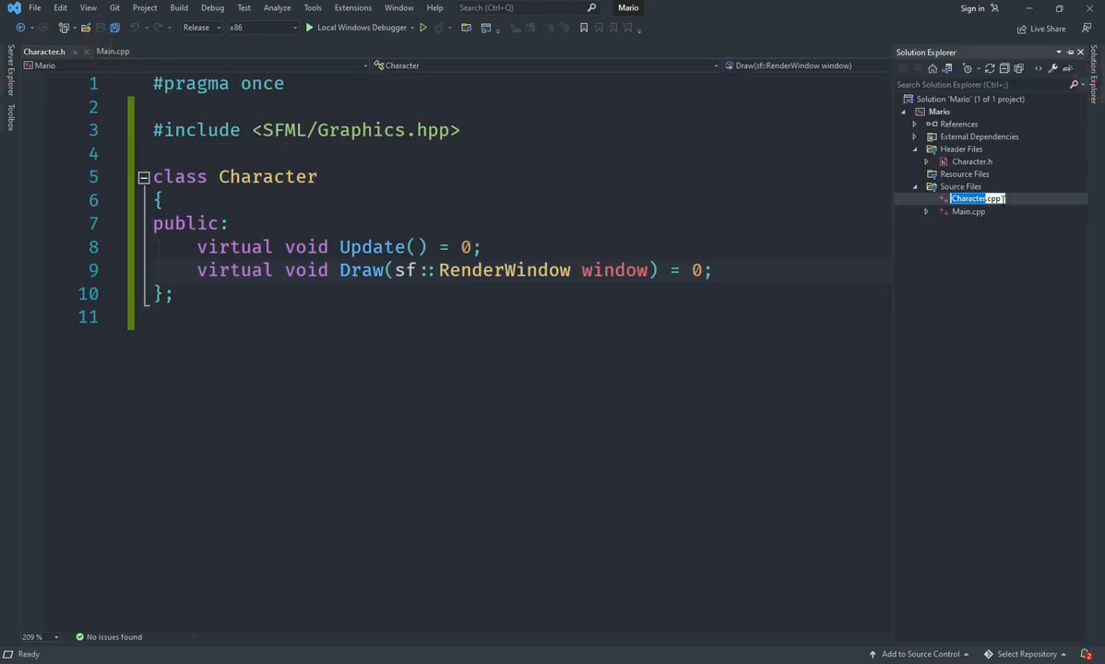
Delete Character.cpp from the project and disk, then return to Character.h
click(977, 198)
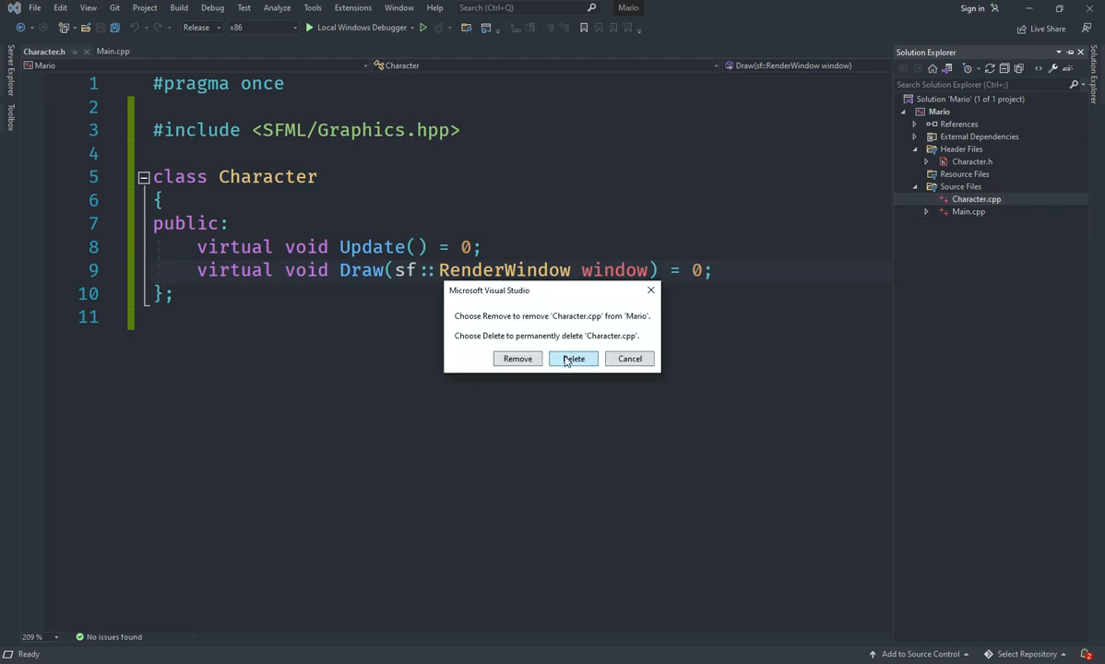
click(573, 359)
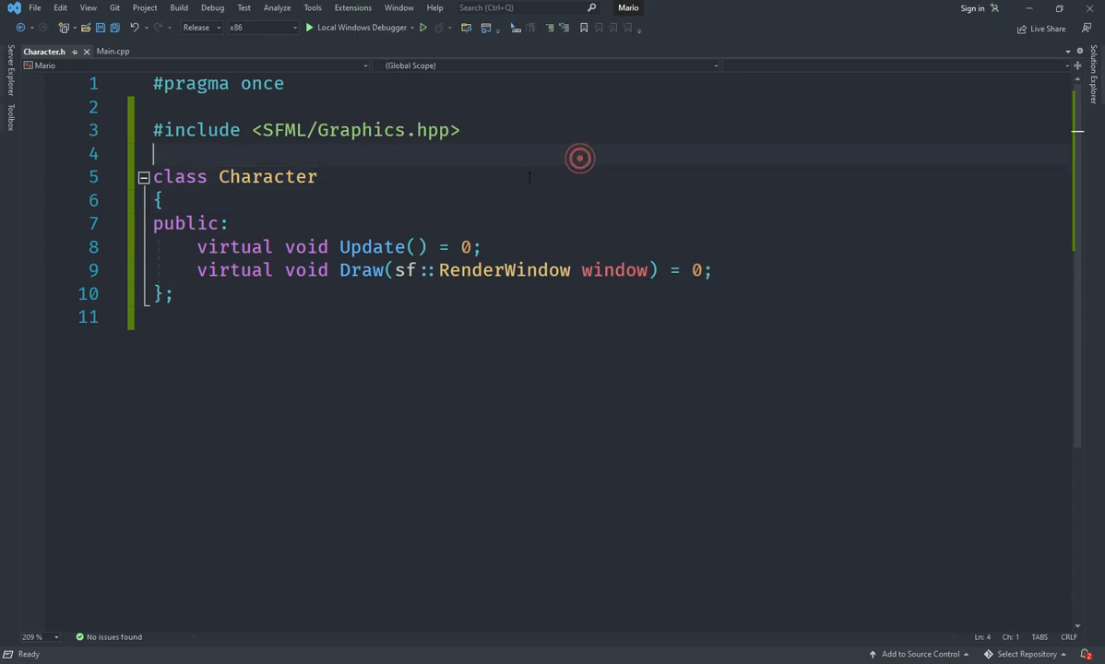
click(564, 170)
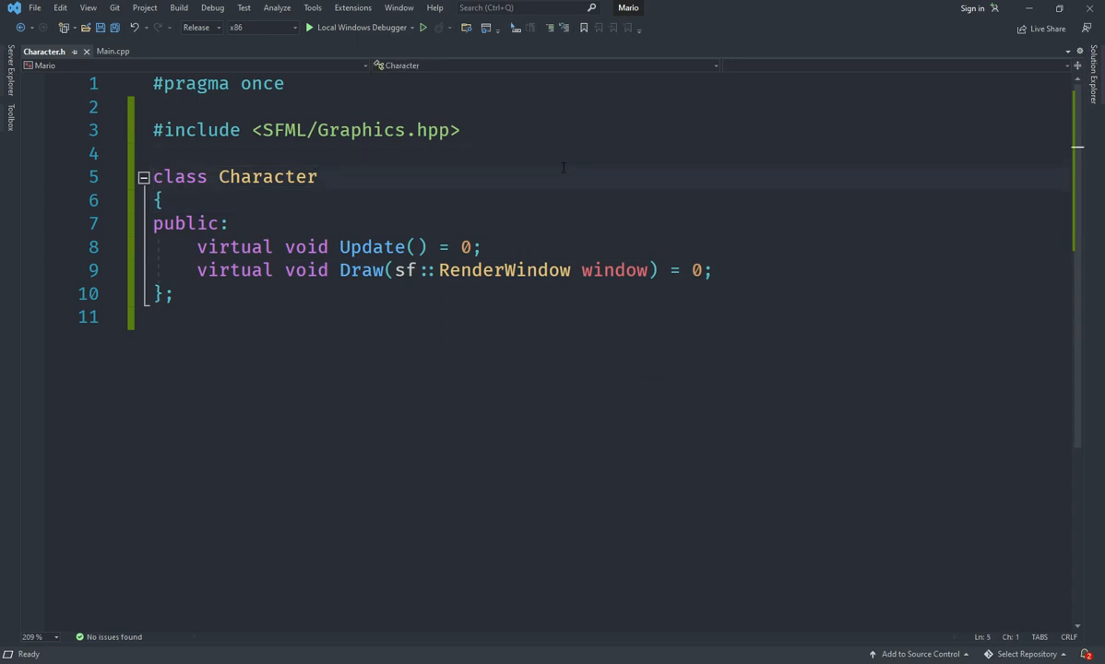